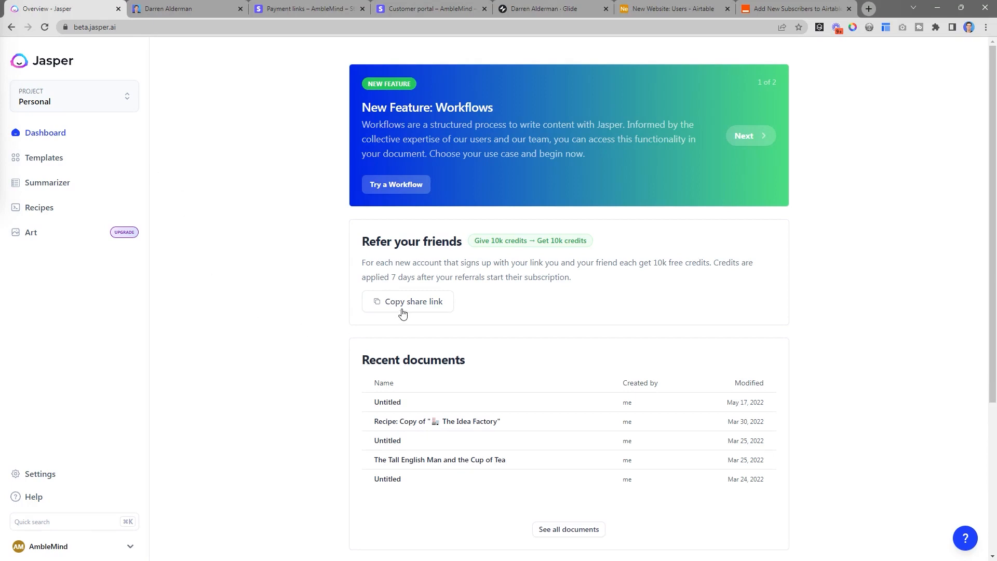
pyautogui.click(40, 474)
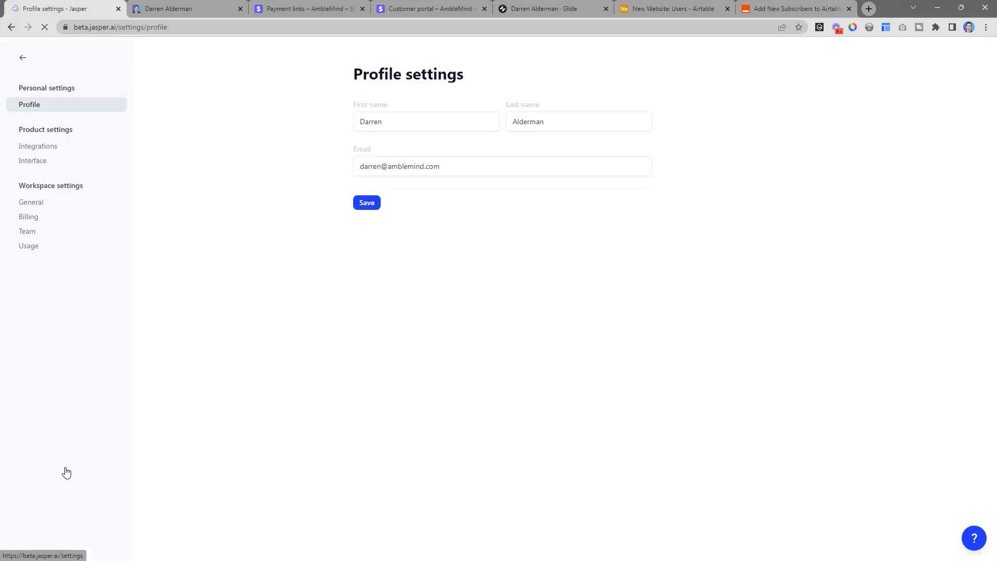
pyautogui.click(28, 216)
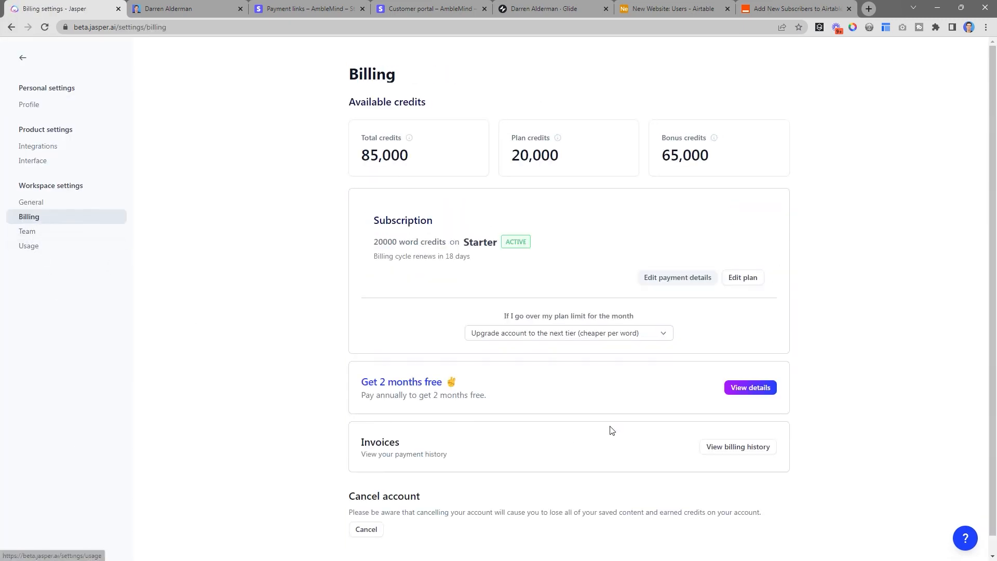
pyautogui.moveTo(755, 452)
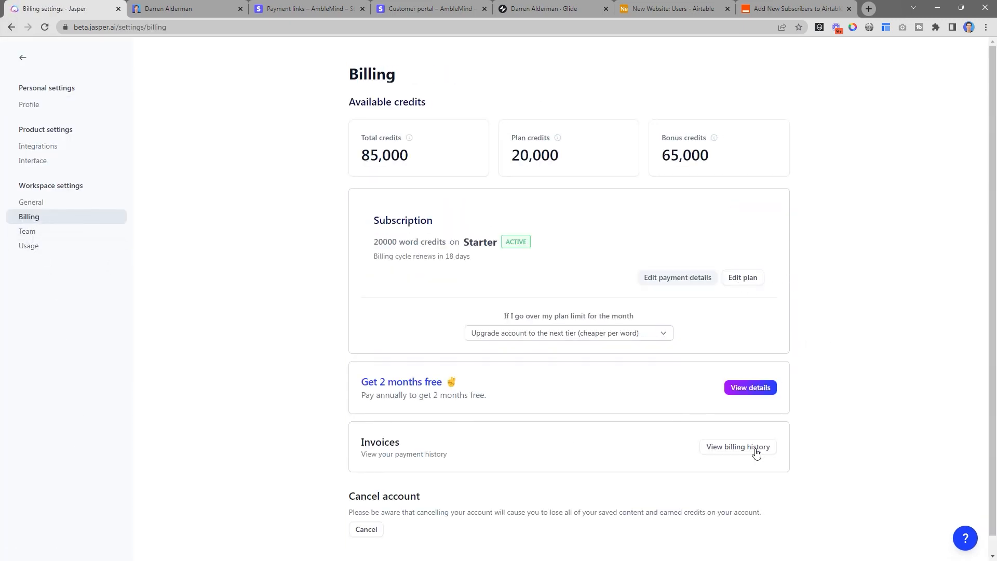
pyautogui.click(738, 447)
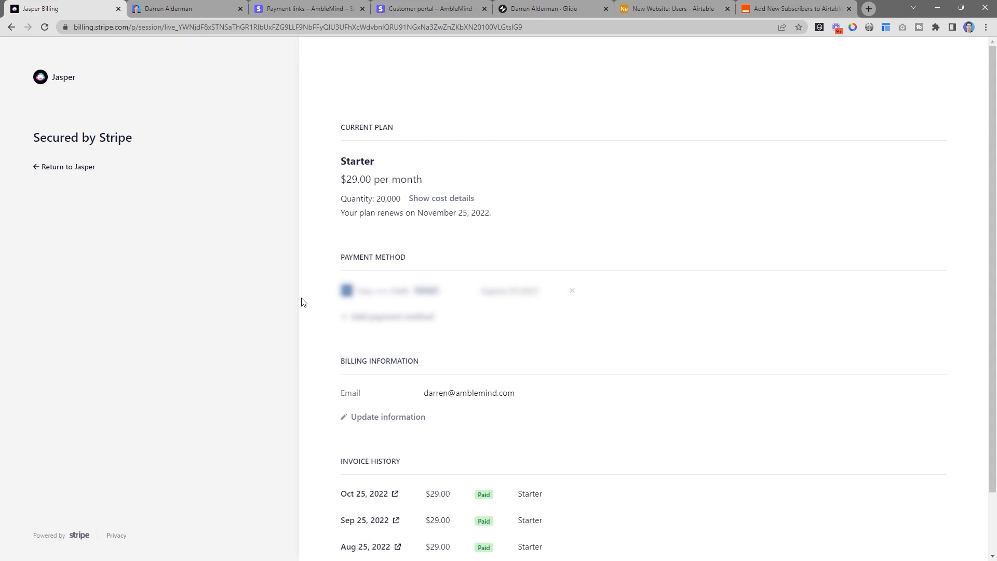
pyautogui.moveTo(598, 246)
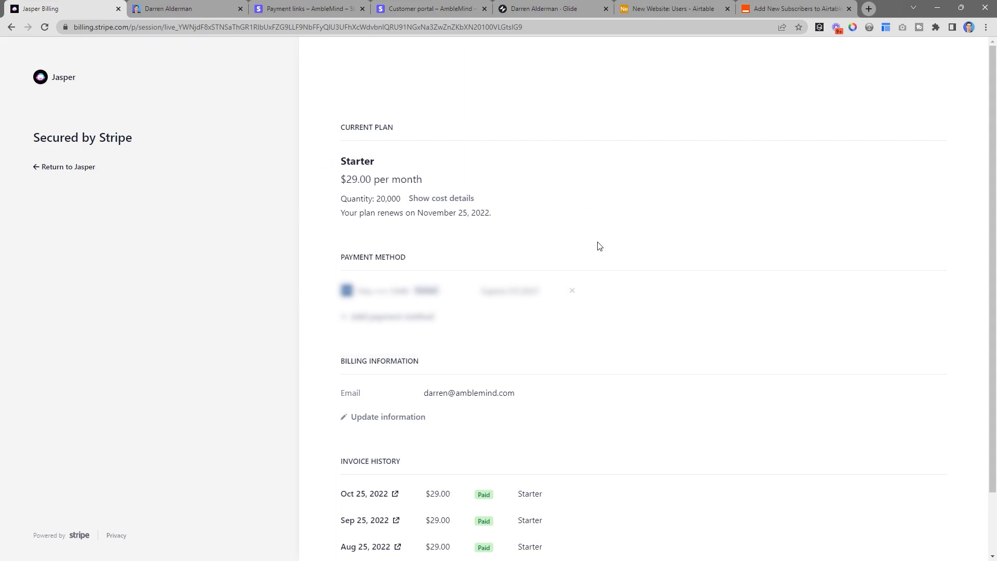
pyautogui.scroll(-3)
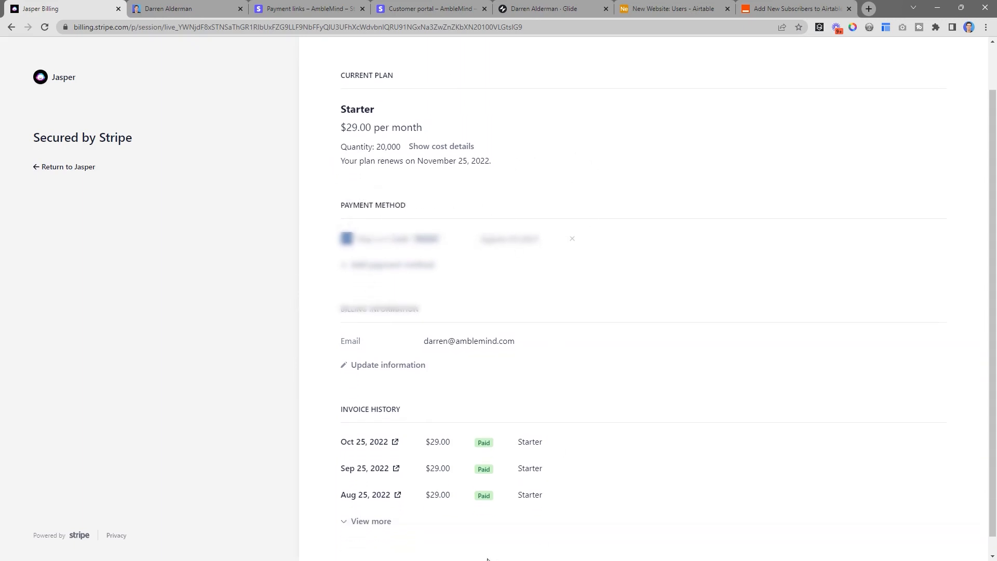
pyautogui.moveTo(662, 231)
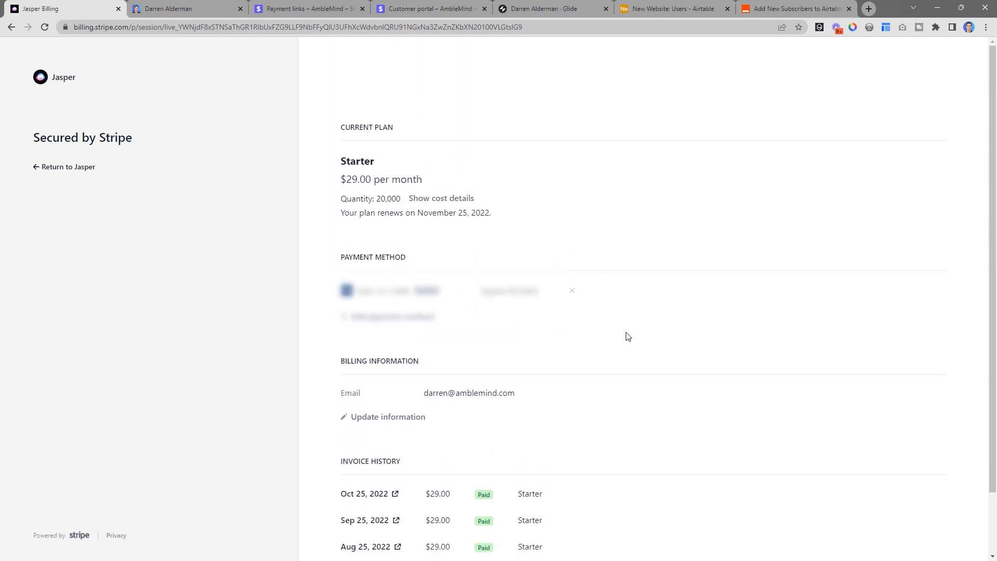
pyautogui.scroll(-3)
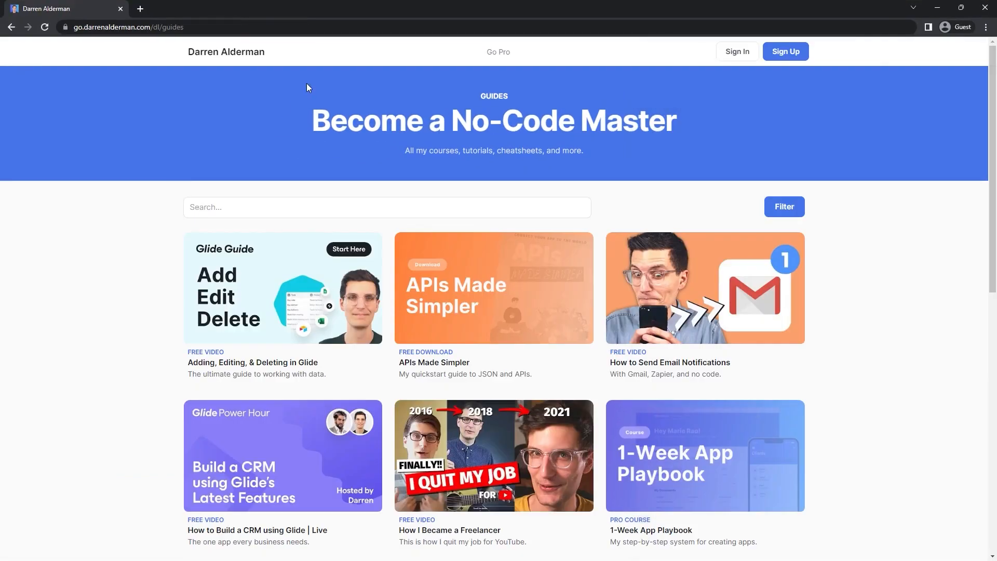
pyautogui.moveTo(734, 187)
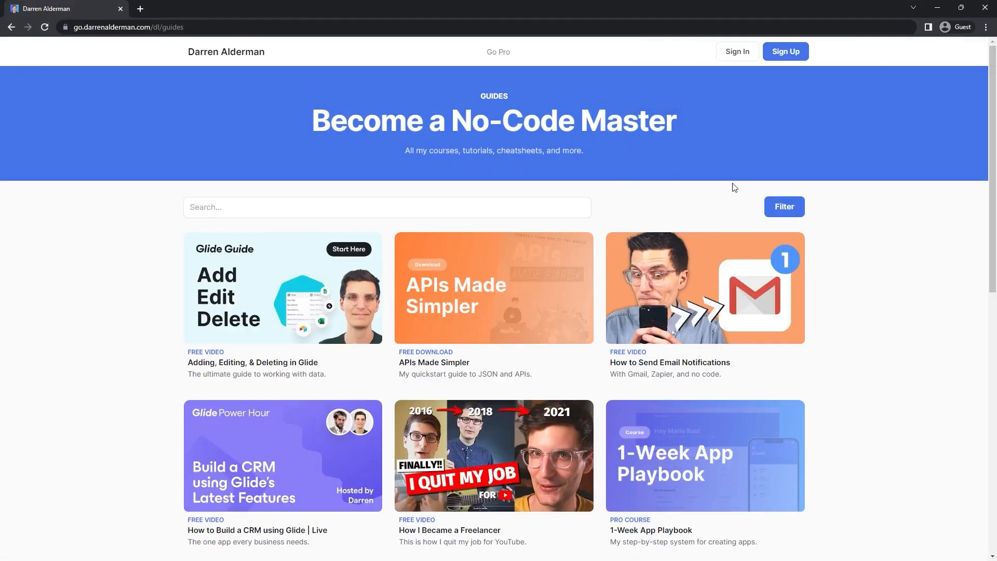
# Filter guides to Pro courses and open APIs Made Simpler as a guest, then as a member
pyautogui.click(784, 206)
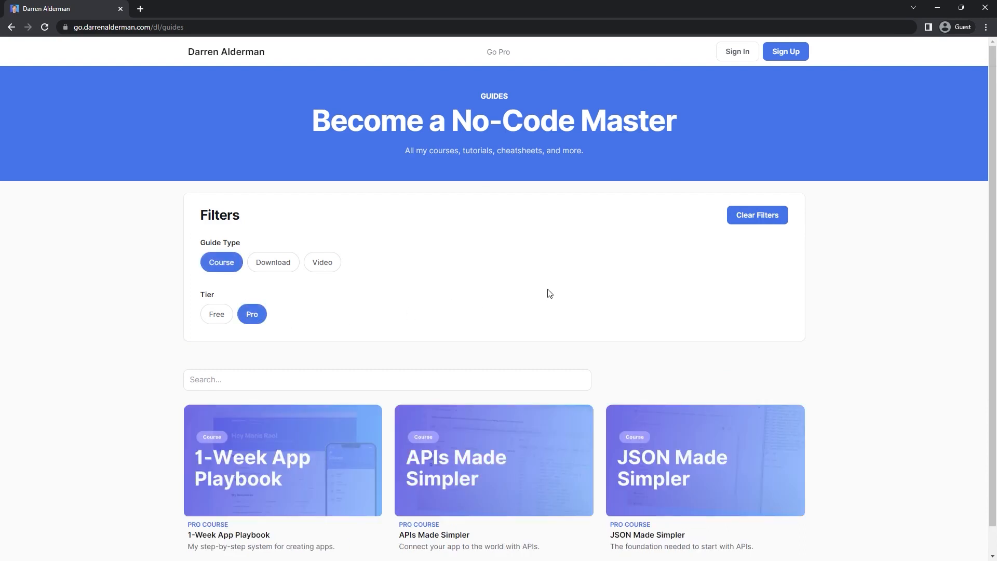
pyautogui.scroll(-3)
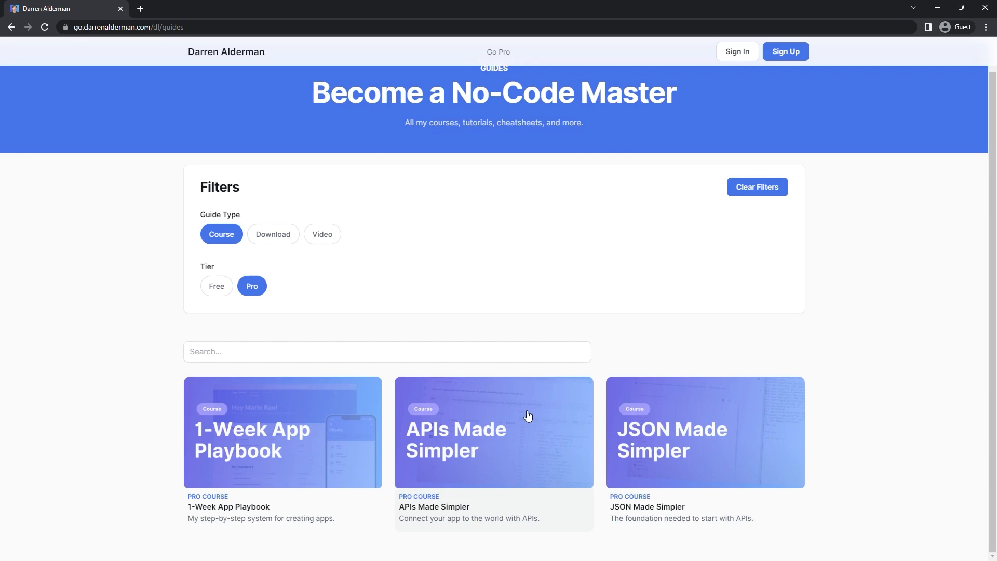
pyautogui.click(493, 432)
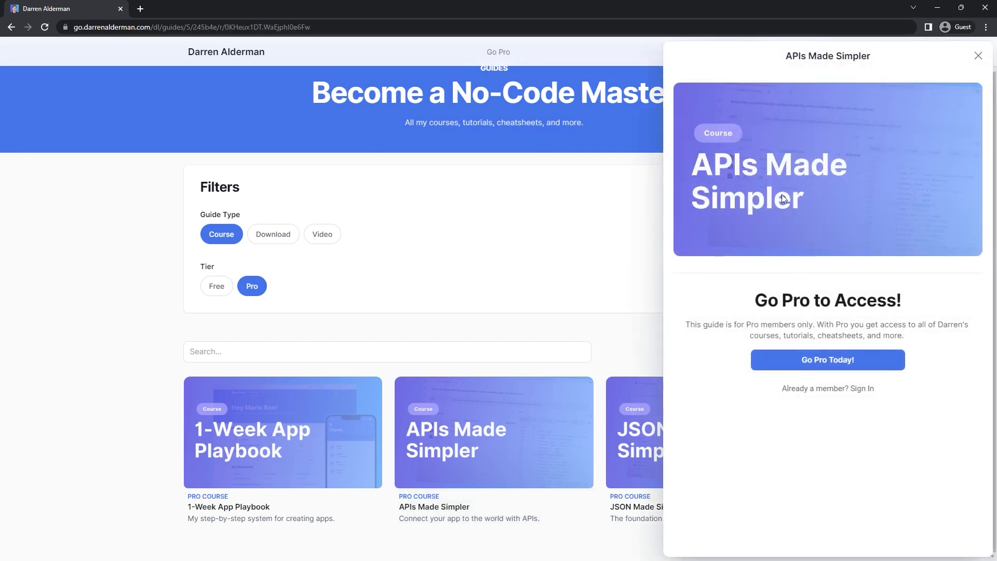
pyautogui.moveTo(753, 303)
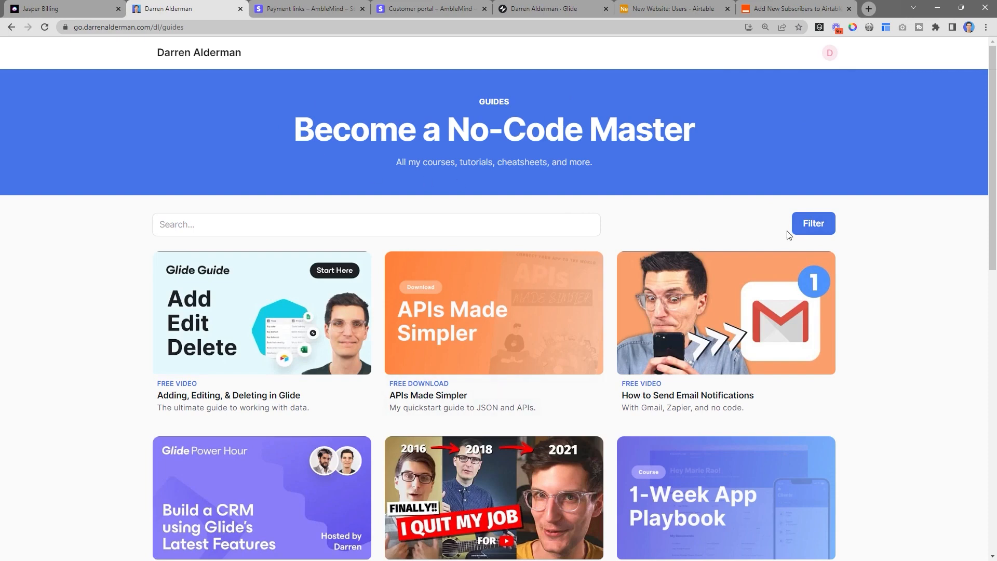
pyautogui.click(812, 224)
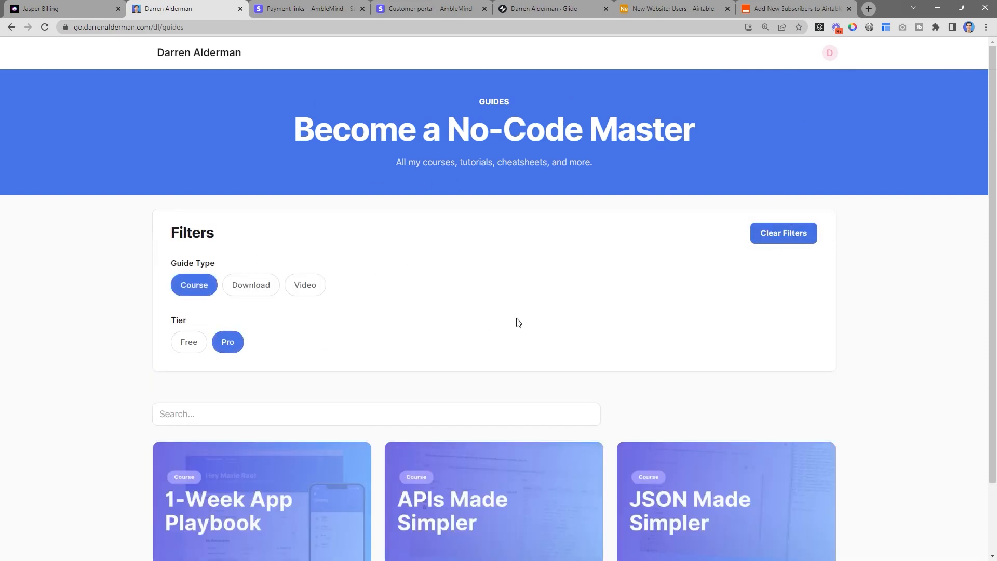
pyautogui.click(492, 509)
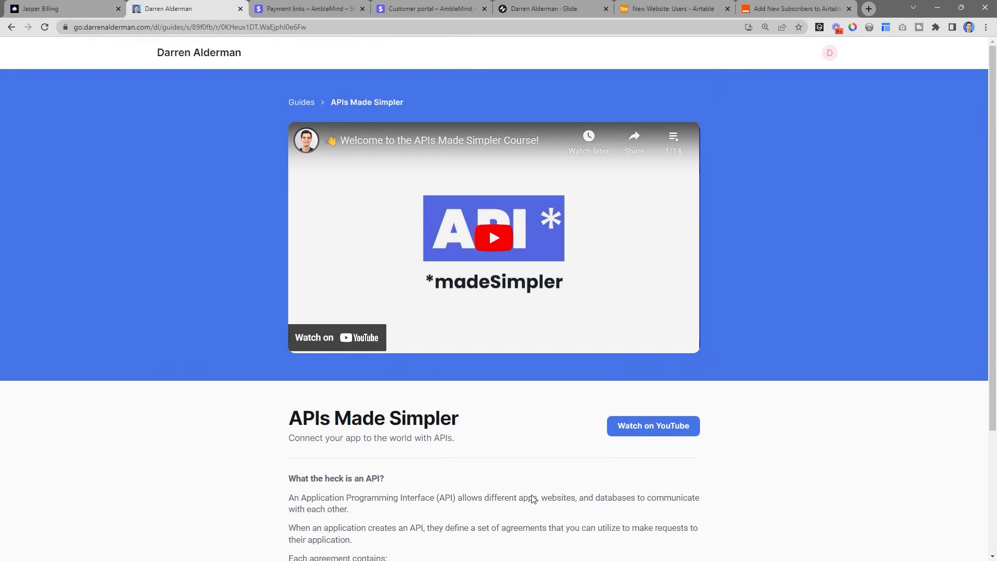
pyautogui.moveTo(461, 143)
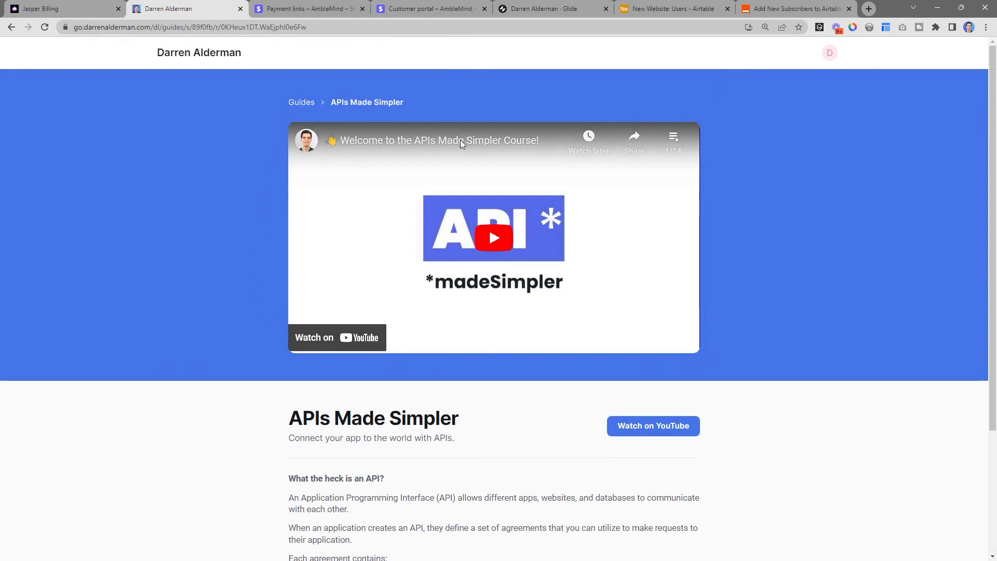
# Follow the profile's Manage Account link to the Stripe billing sign-in
pyautogui.click(829, 52)
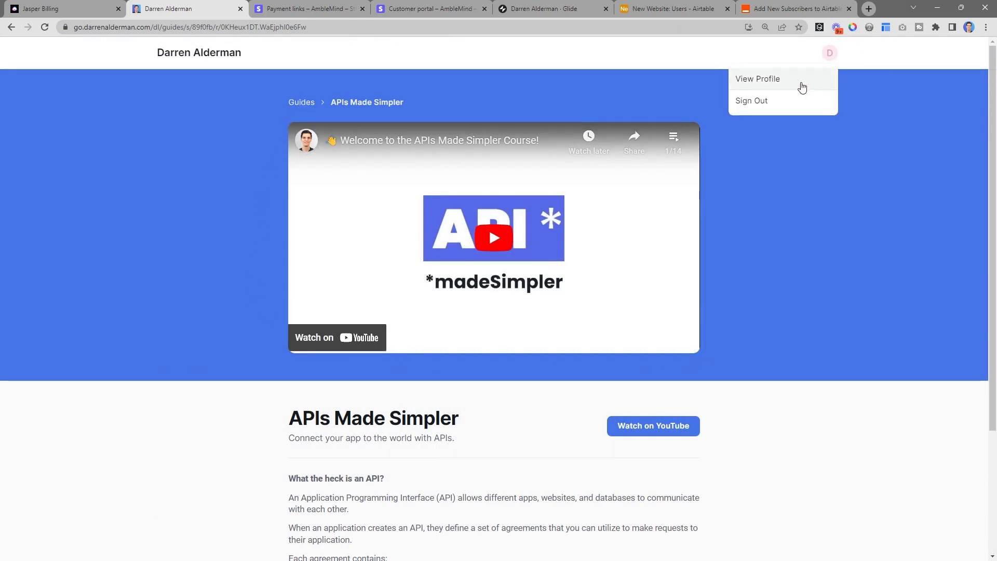
pyautogui.click(758, 78)
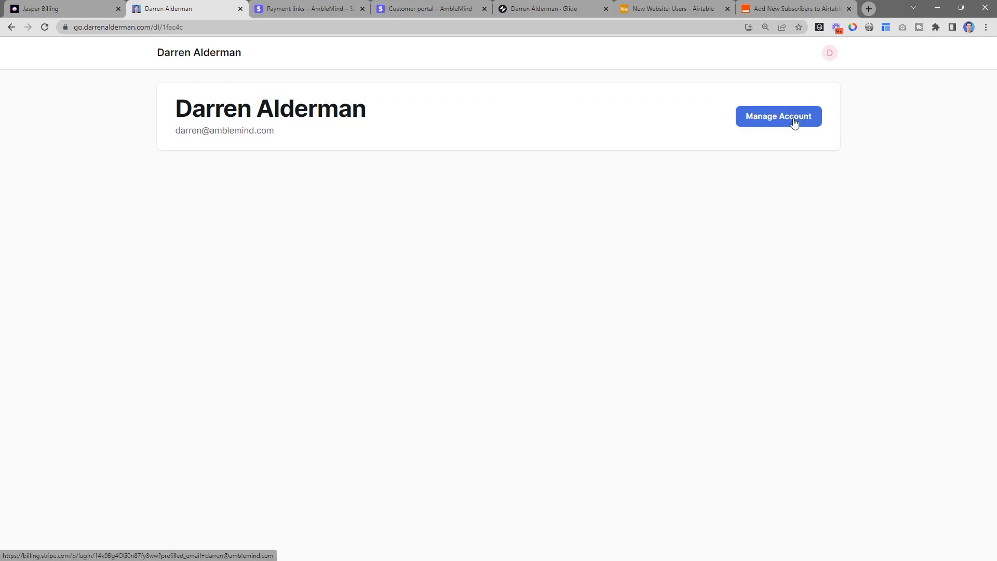
pyautogui.click(778, 115)
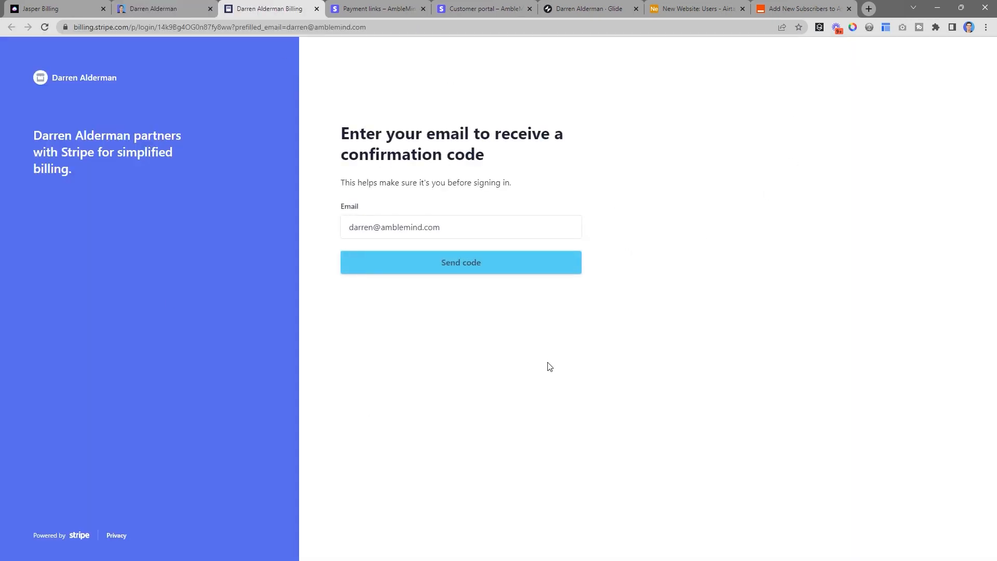
pyautogui.moveTo(498, 520)
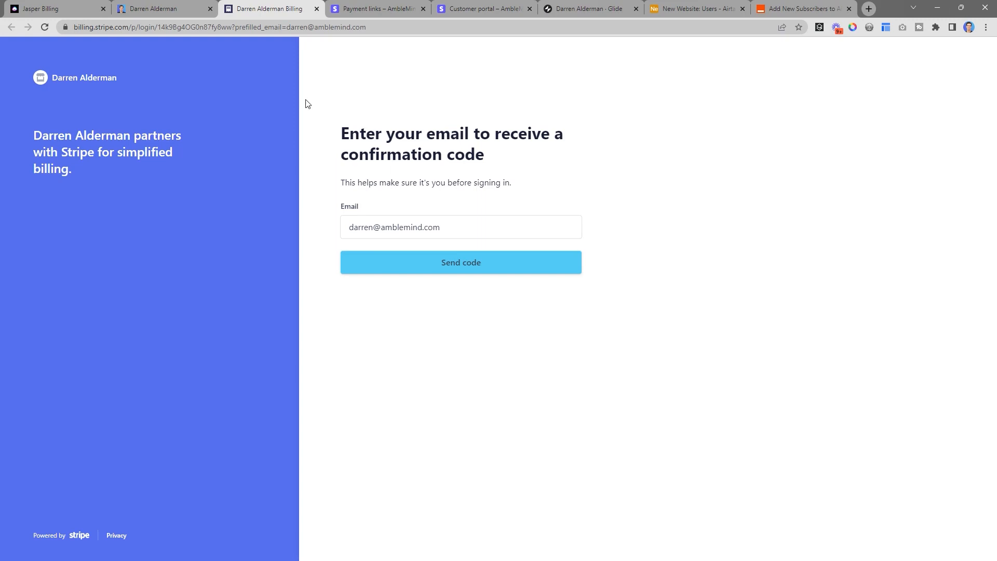
# Start a new payment link from the Payment links list alongside the IA Pro test link
pyautogui.click(375, 8)
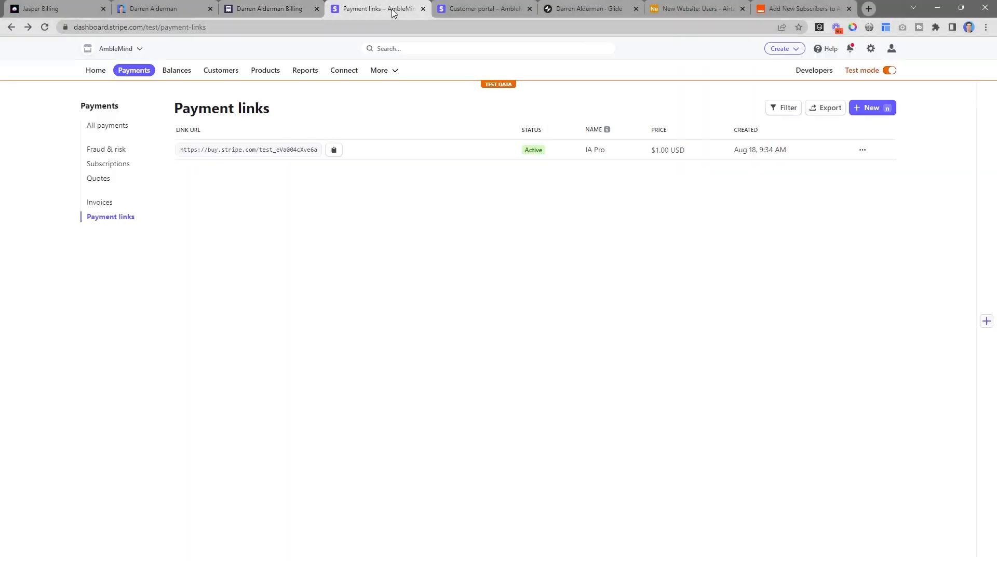
pyautogui.moveTo(401, 194)
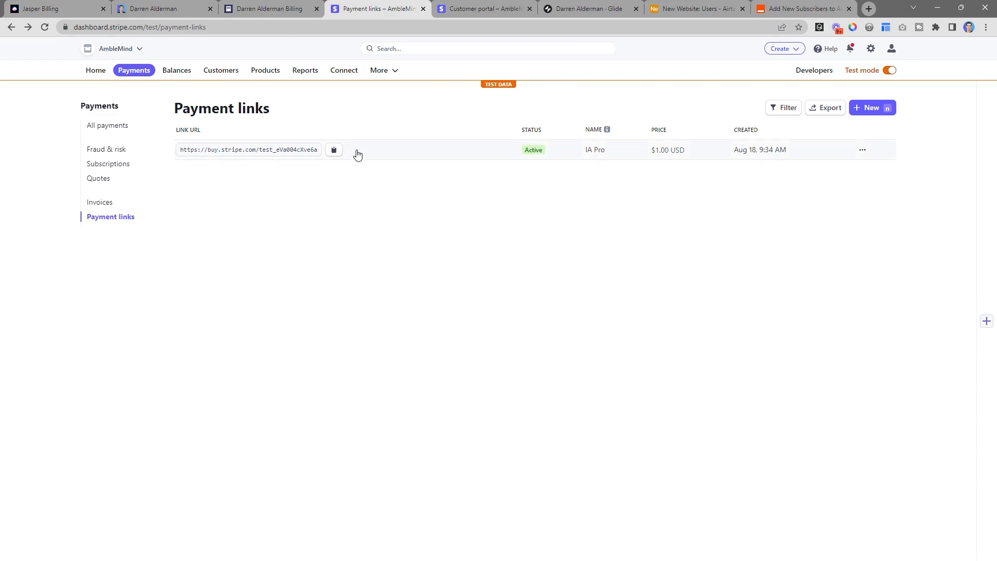
pyautogui.click(871, 107)
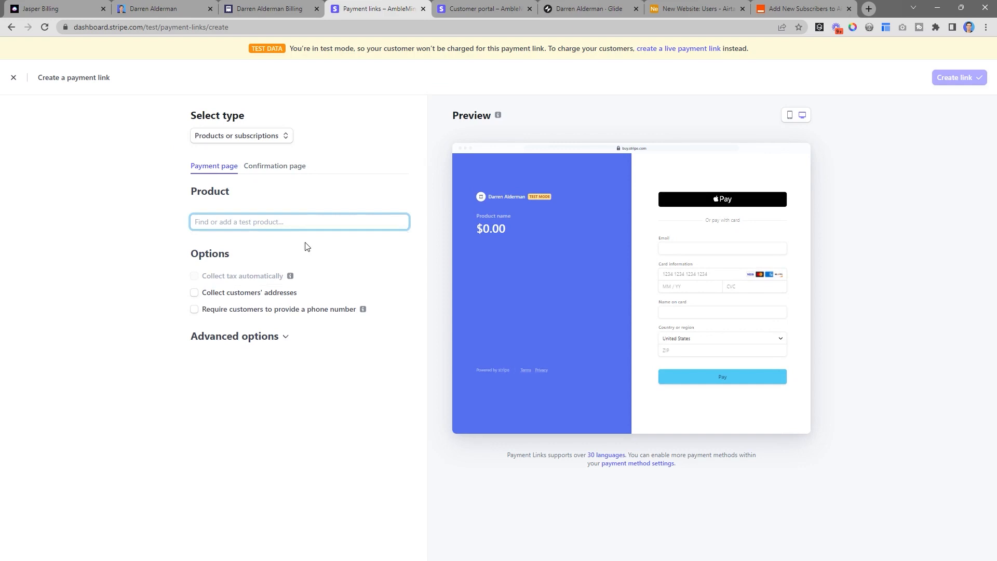
# Add a Youtube Course Premium product at $5.00 USD recurring monthly to the link
pyautogui.click(299, 221)
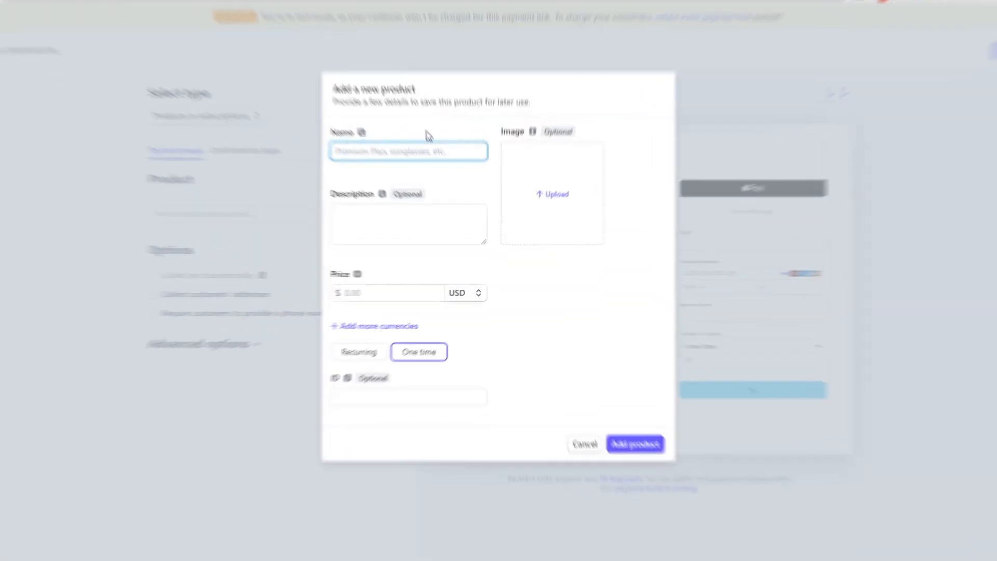
pyautogui.write('Youtube Course Premium')
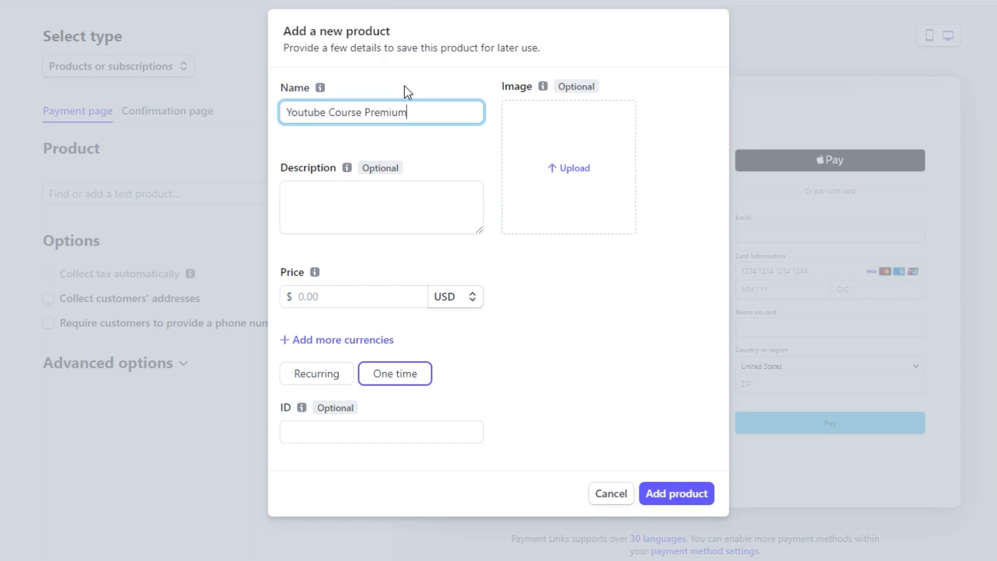
pyautogui.click(353, 296)
pyautogui.write('5')
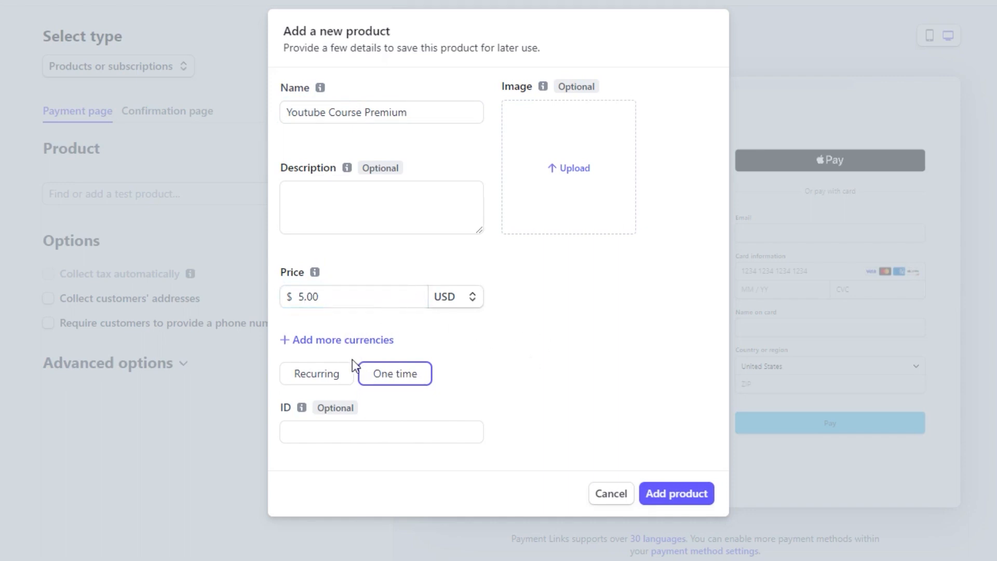
pyautogui.click(316, 373)
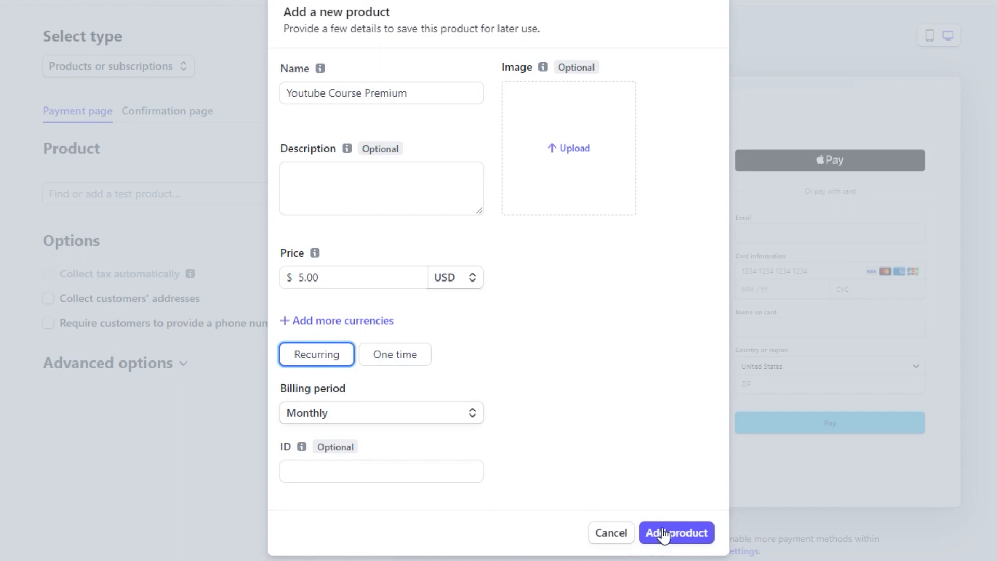
pyautogui.click(676, 533)
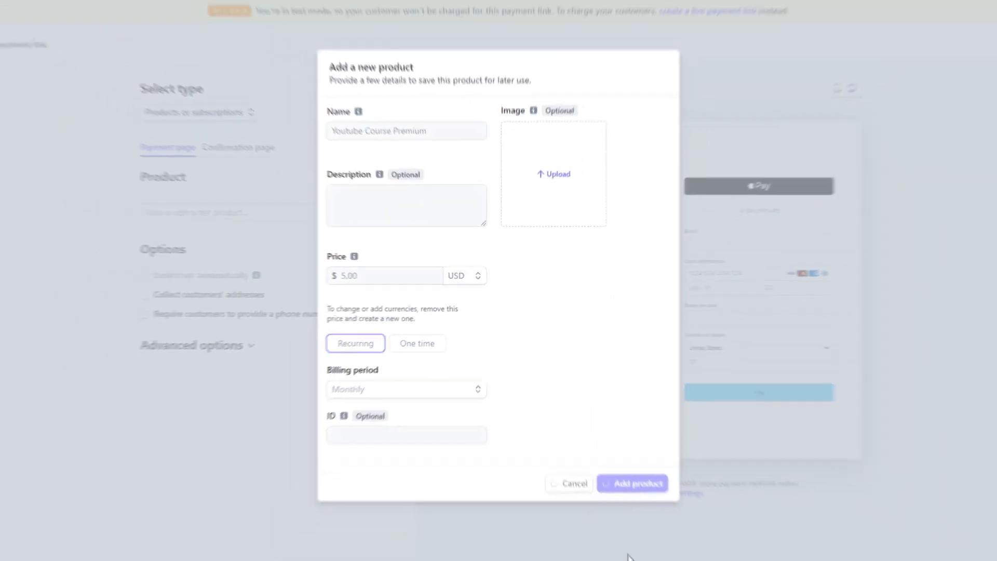
pyautogui.click(633, 483)
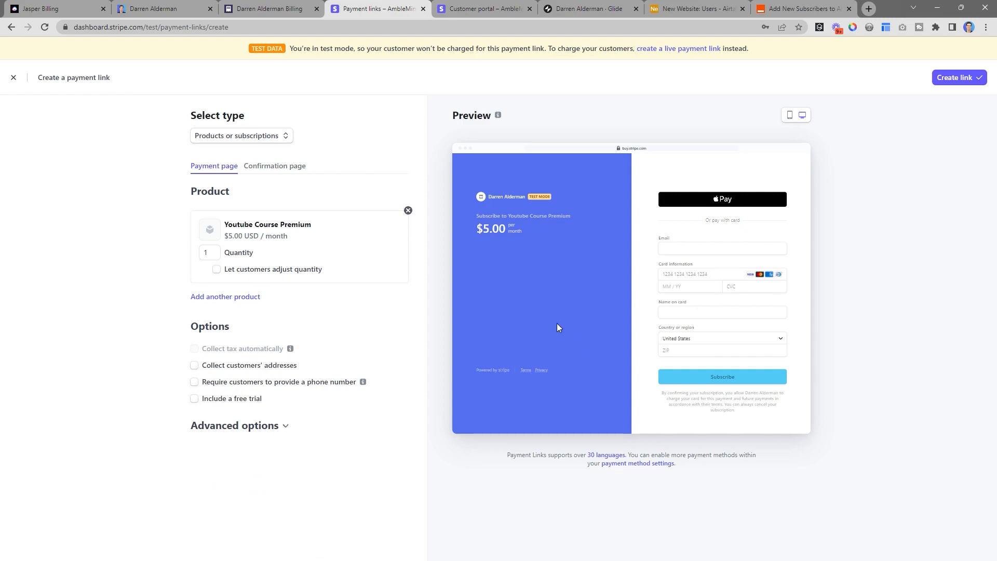
# Create the Youtube Course Premium payment link with its $5.00 monthly checkout URL
pyautogui.click(956, 77)
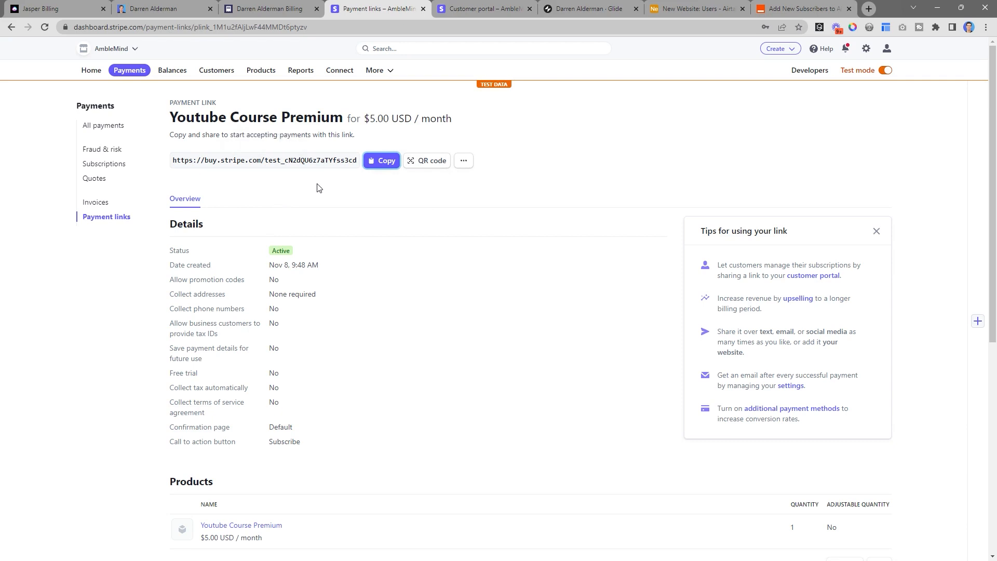
pyautogui.moveTo(210, 165)
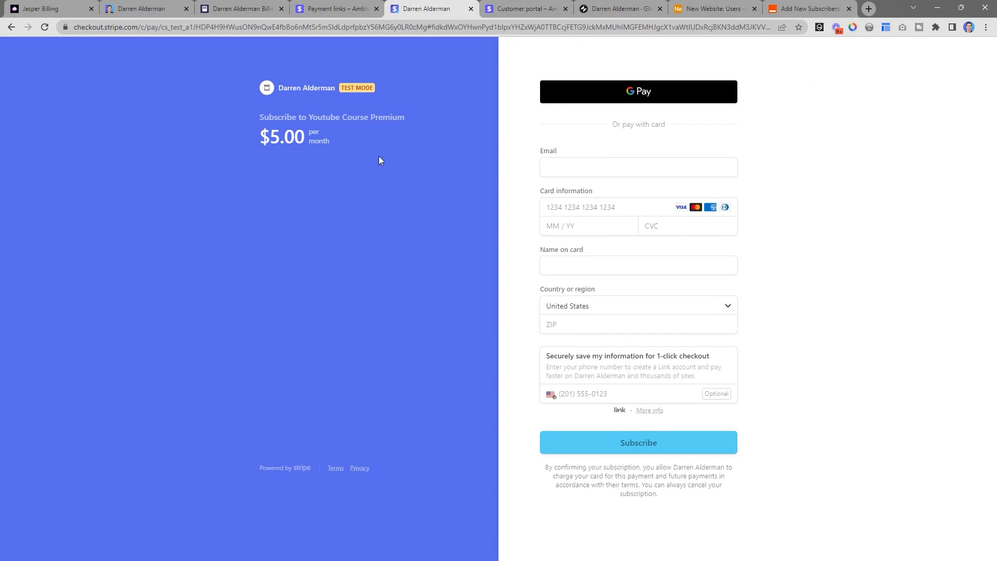
pyautogui.moveTo(407, 130)
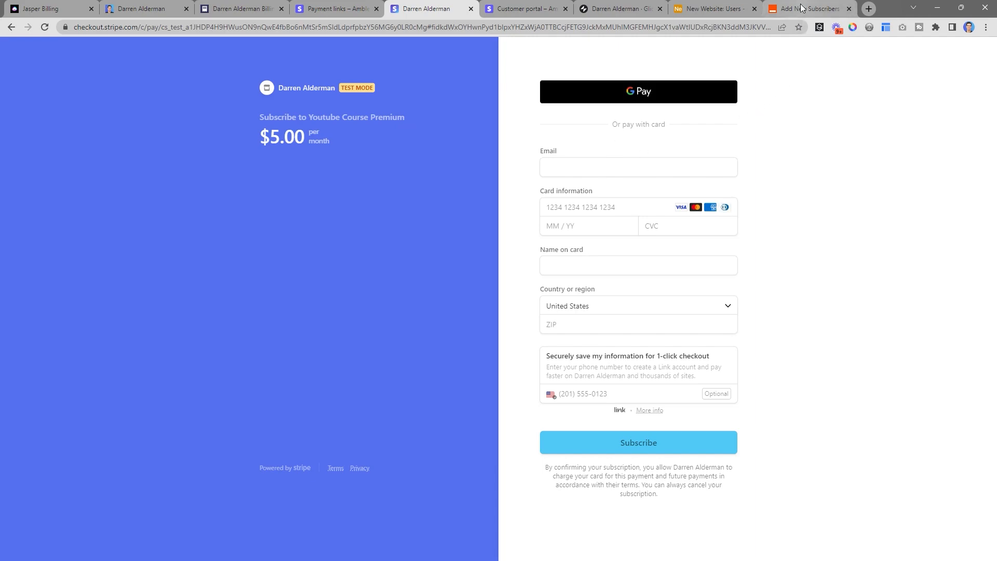
# Review the zap's Airtable Create Record step with its Status field, then return to the Users table
pyautogui.click(808, 9)
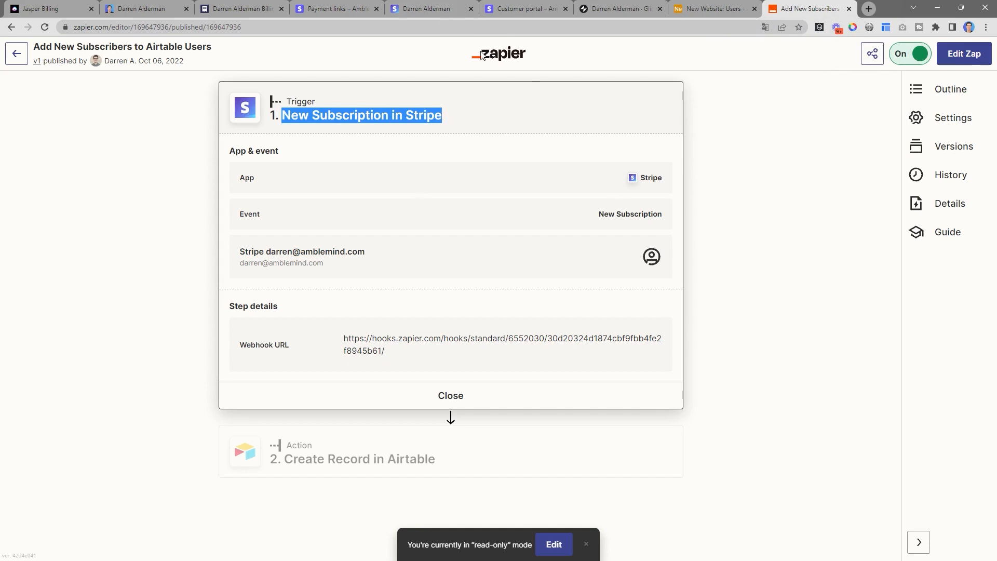
pyautogui.moveTo(617, 479)
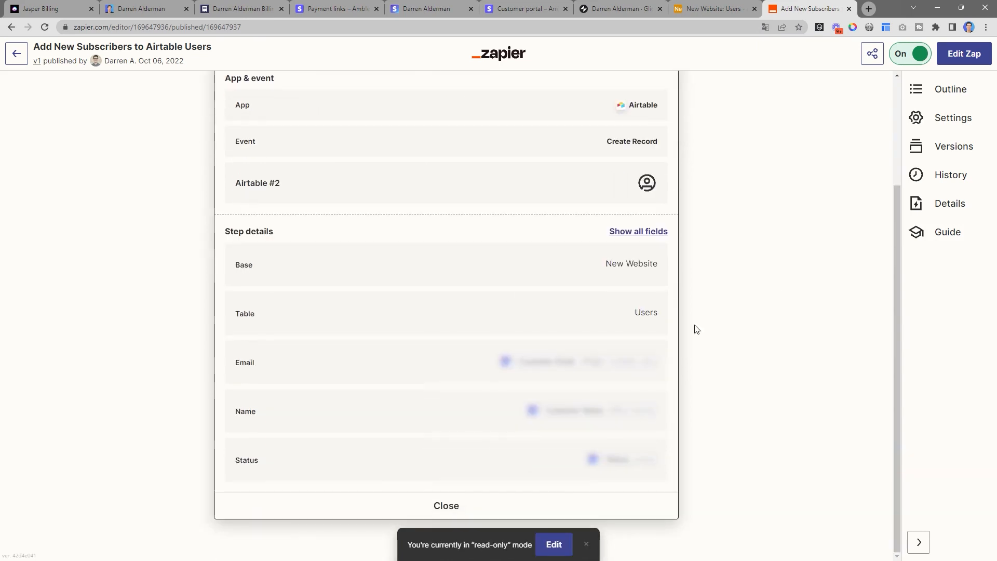
pyautogui.doubleClick(631, 263)
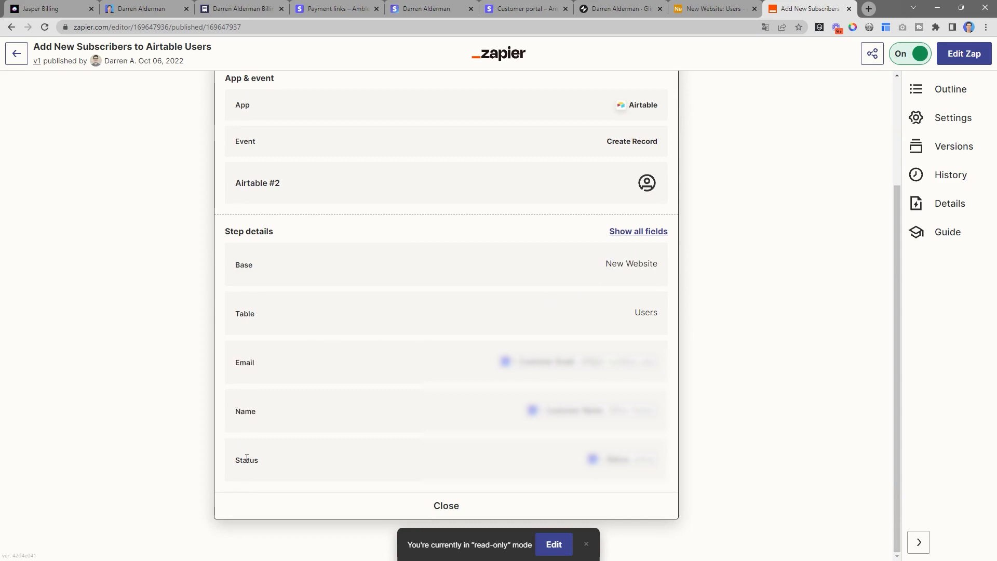
pyautogui.doubleClick(246, 460)
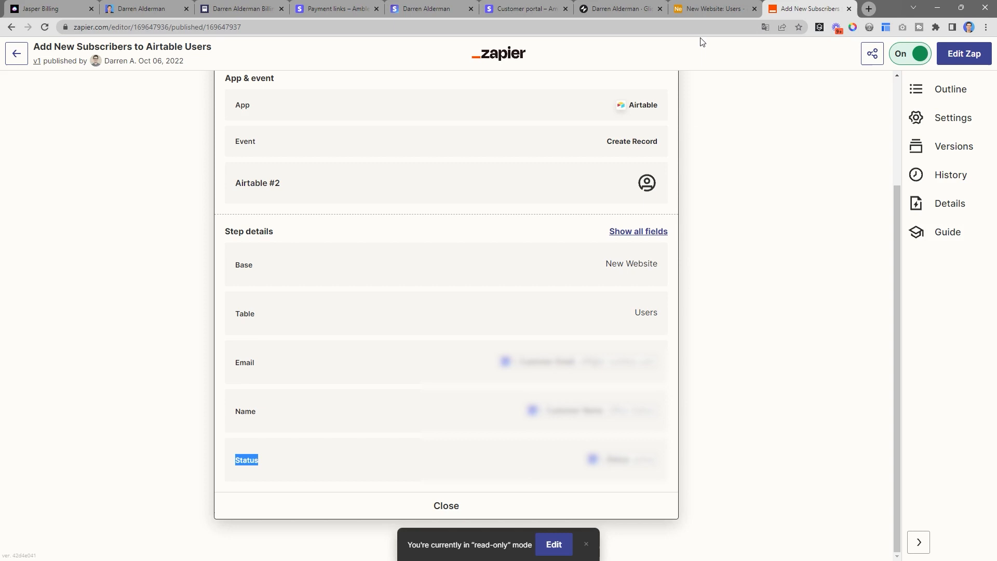
pyautogui.click(712, 8)
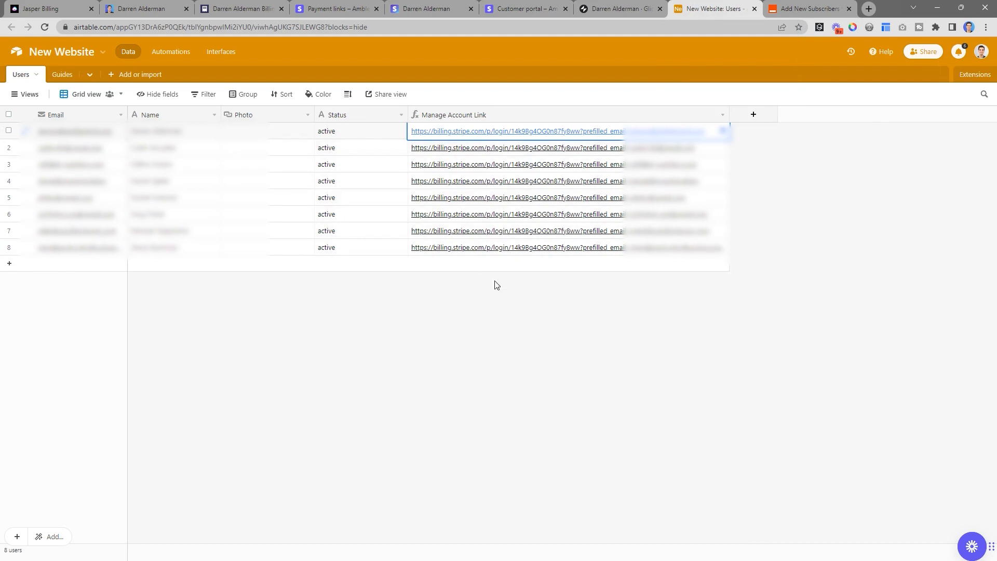
pyautogui.moveTo(517, 188)
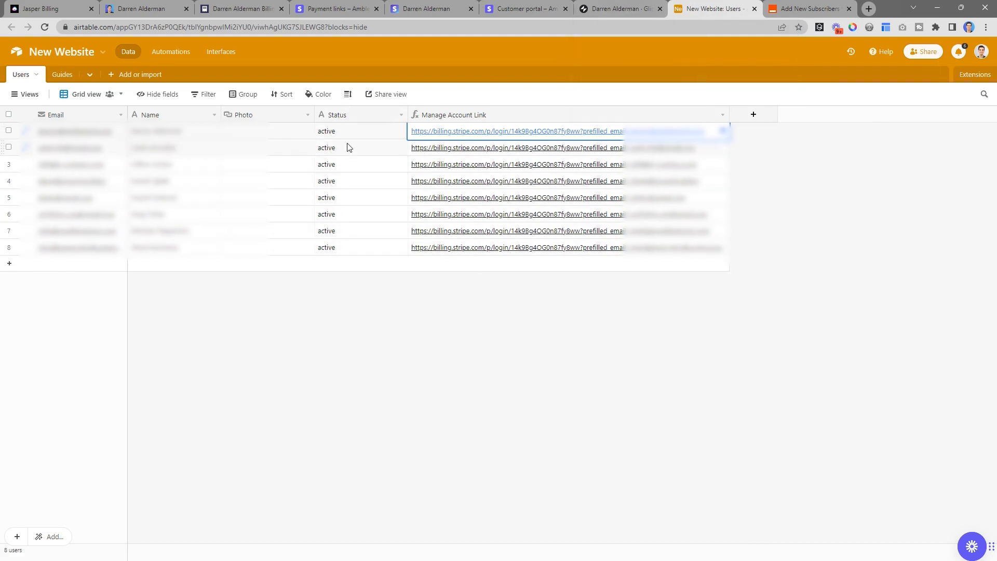
# Select the Guides collection in Glide's layout editor and reach its item-click action
pyautogui.click(618, 8)
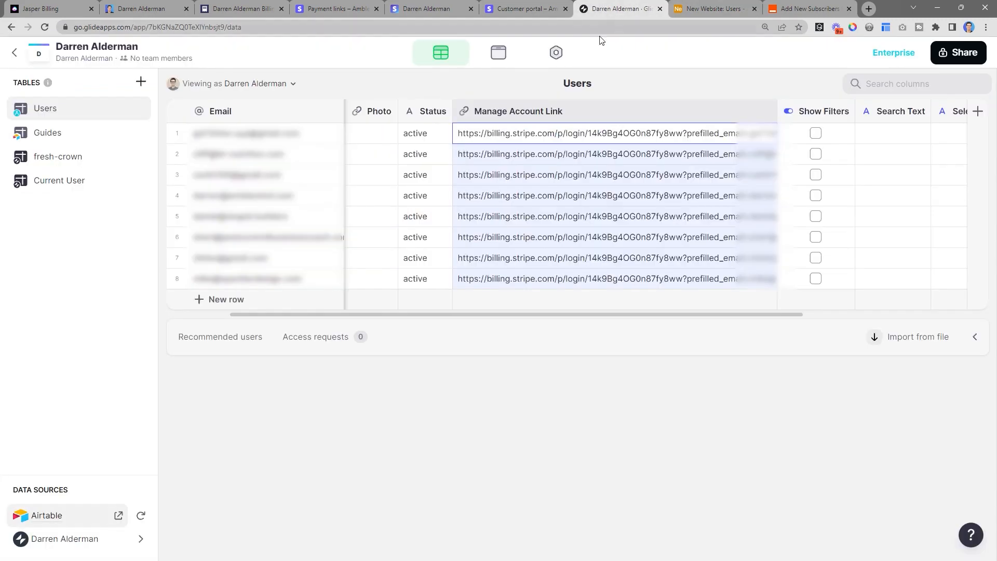
pyautogui.click(498, 52)
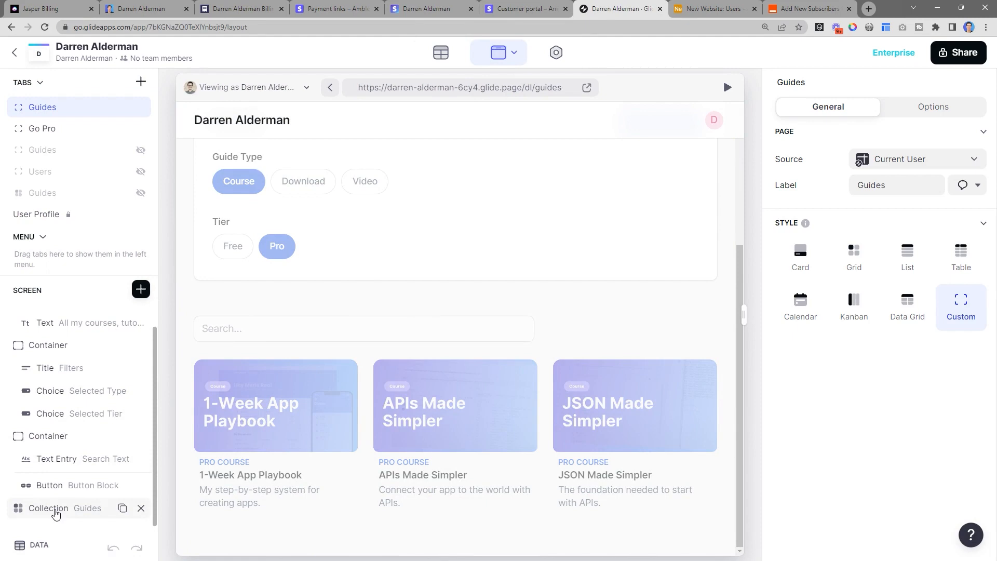
pyautogui.click(951, 106)
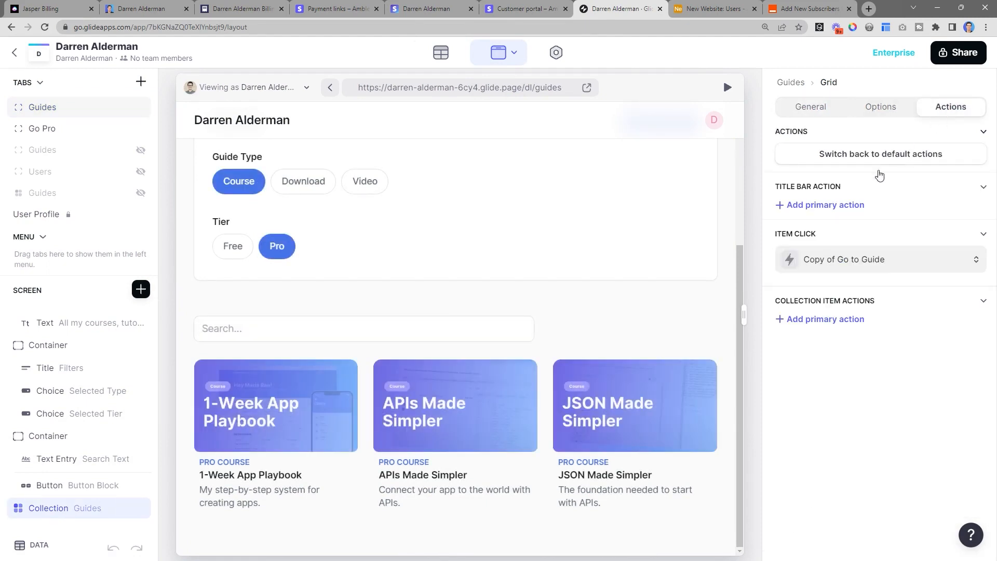
pyautogui.click(880, 259)
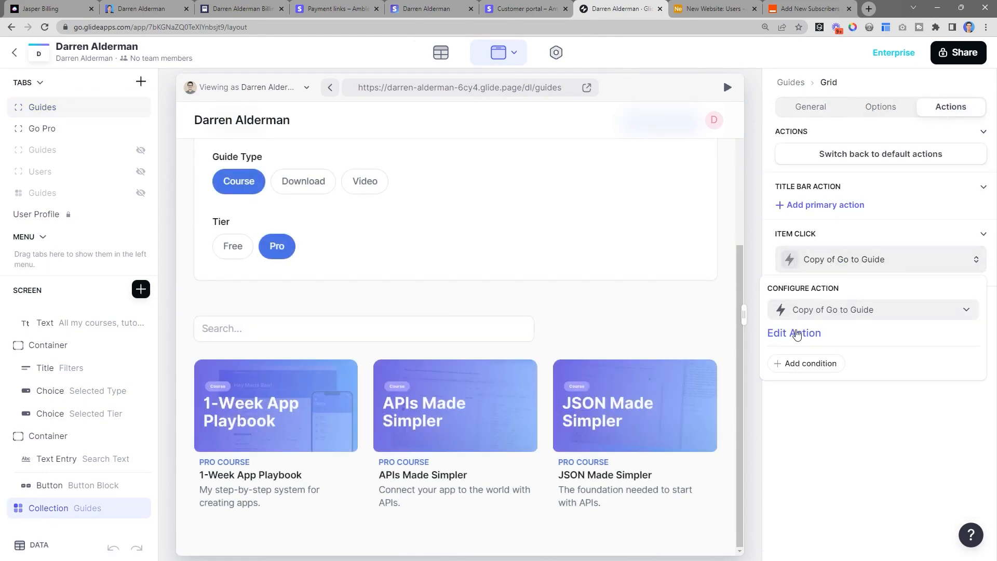
# Inspect the workflow's Guide Access Pro condition branch, then return to the Airtable Users table
pyautogui.click(794, 332)
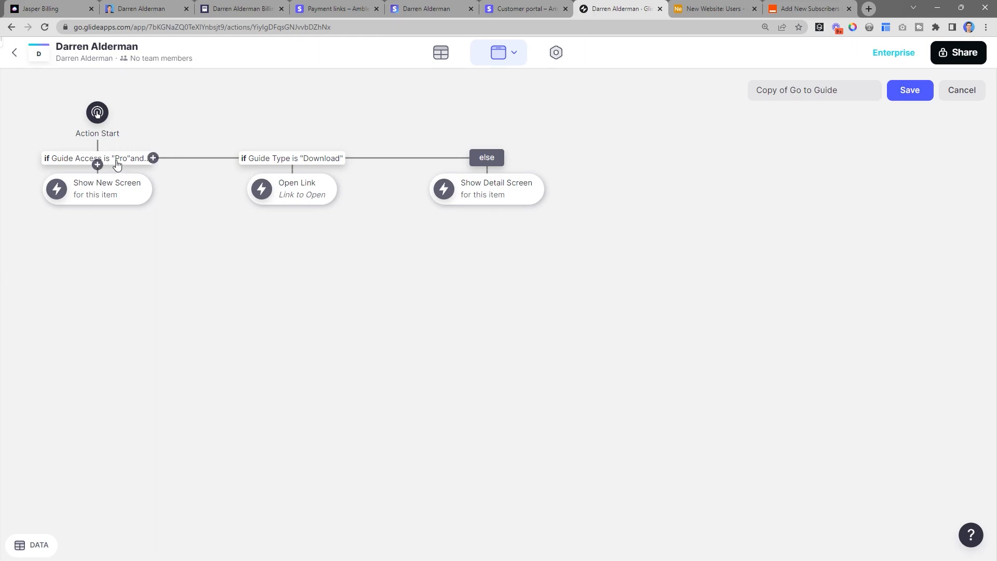
pyautogui.click(98, 158)
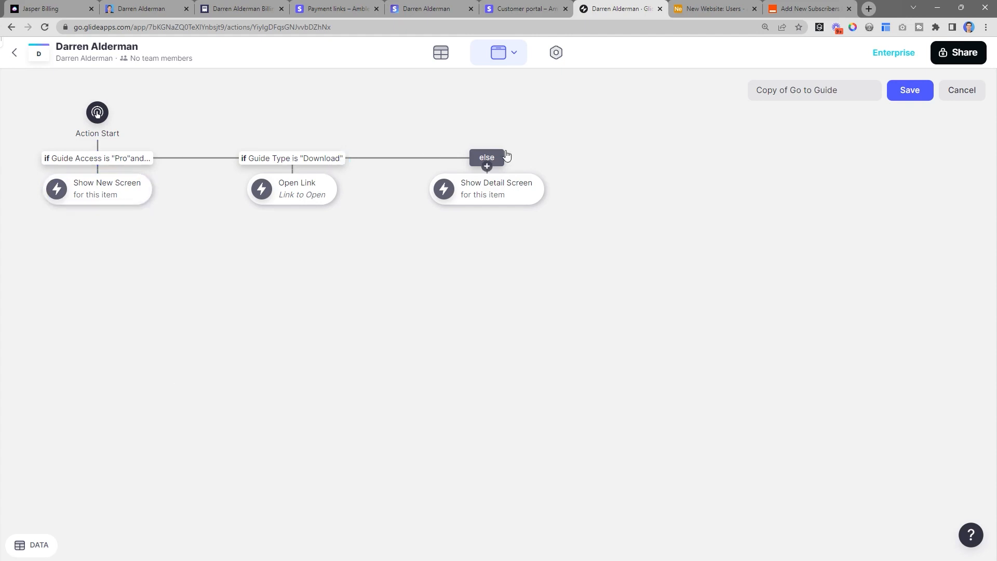
pyautogui.click(715, 8)
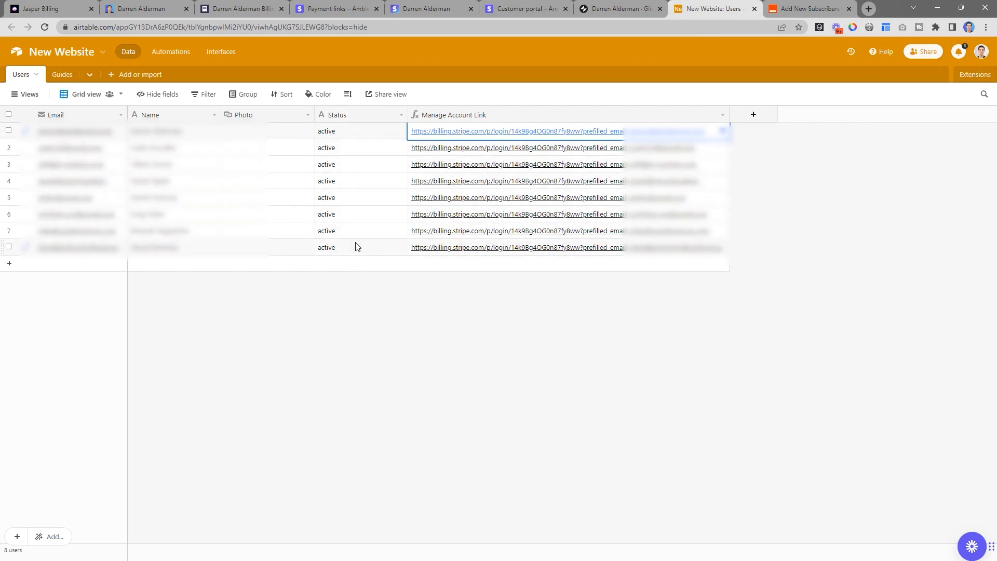
# Preview the Glide app and filter the guides to Pro courses
pyautogui.click(615, 8)
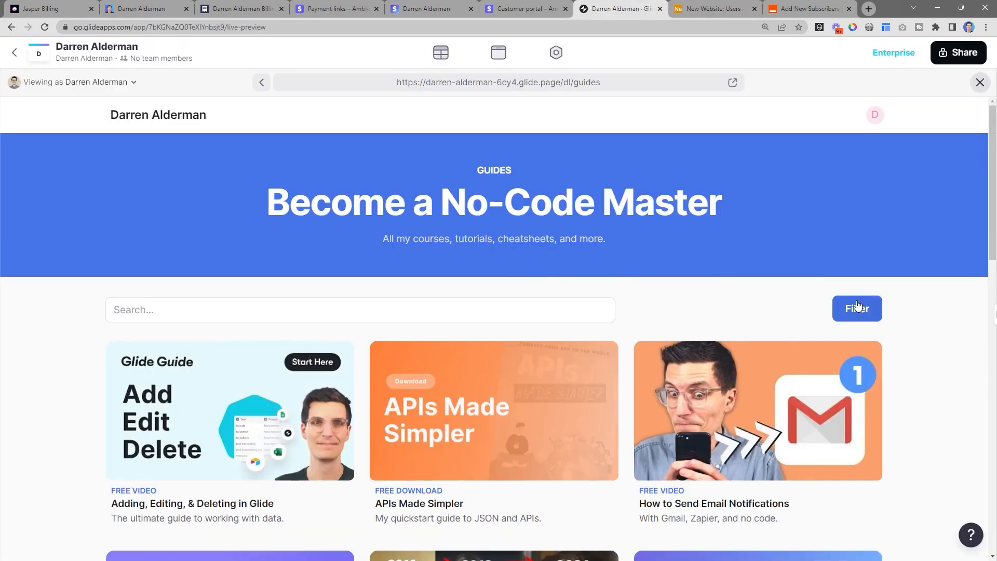
pyautogui.click(857, 309)
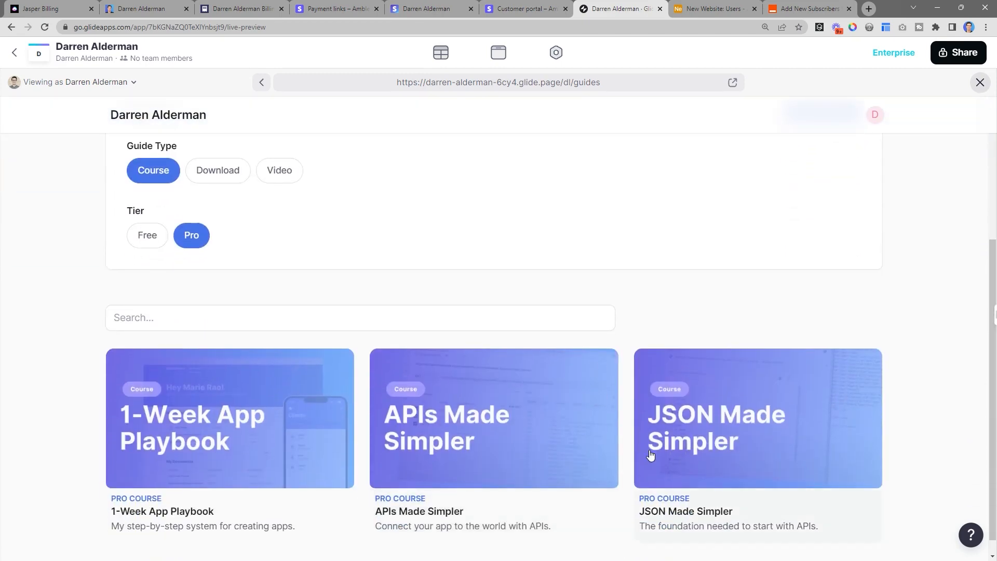
pyautogui.scroll(-3)
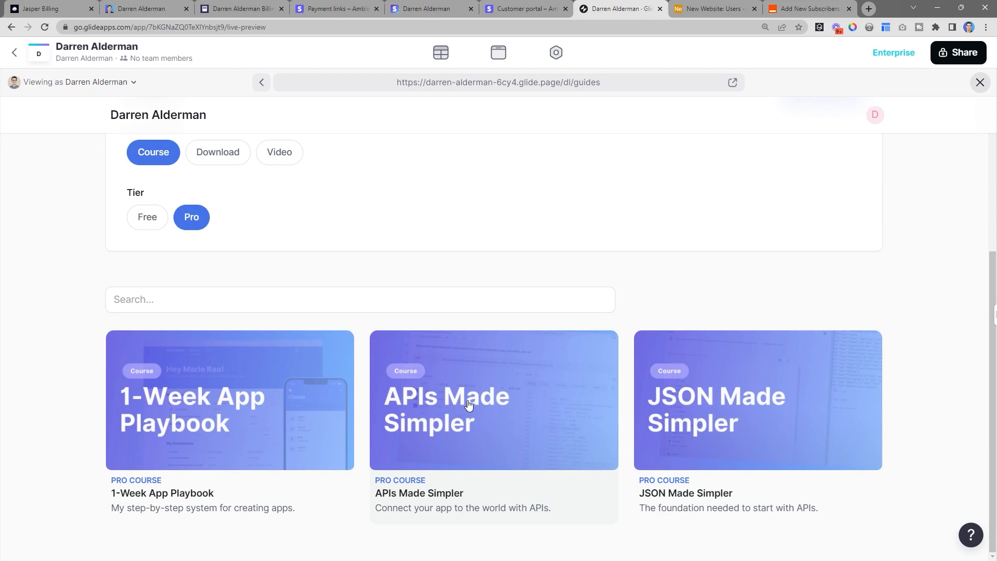
pyautogui.scroll(3)
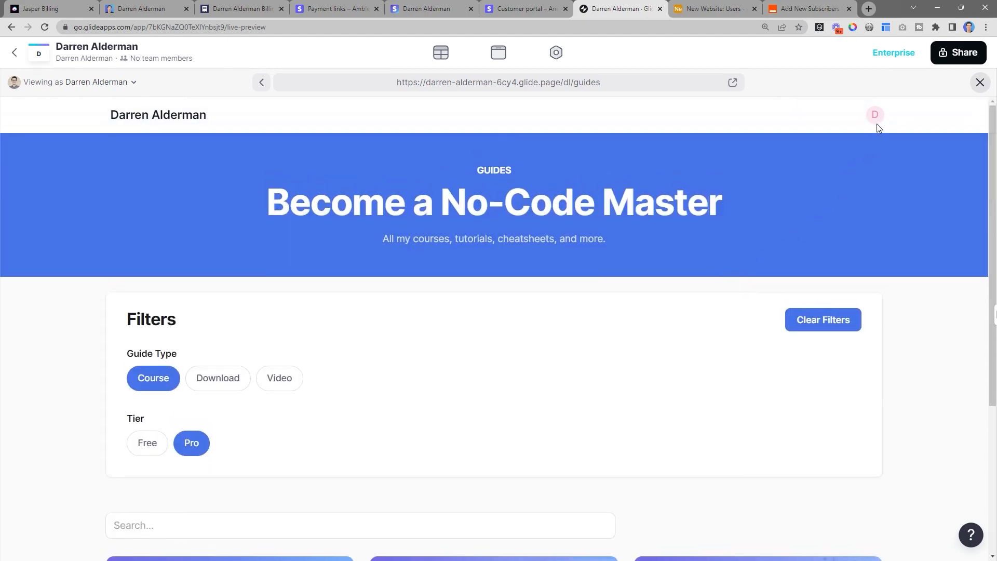
# Follow the profile's Manage Account link to Stripe's billing sign-in page
pyautogui.click(875, 115)
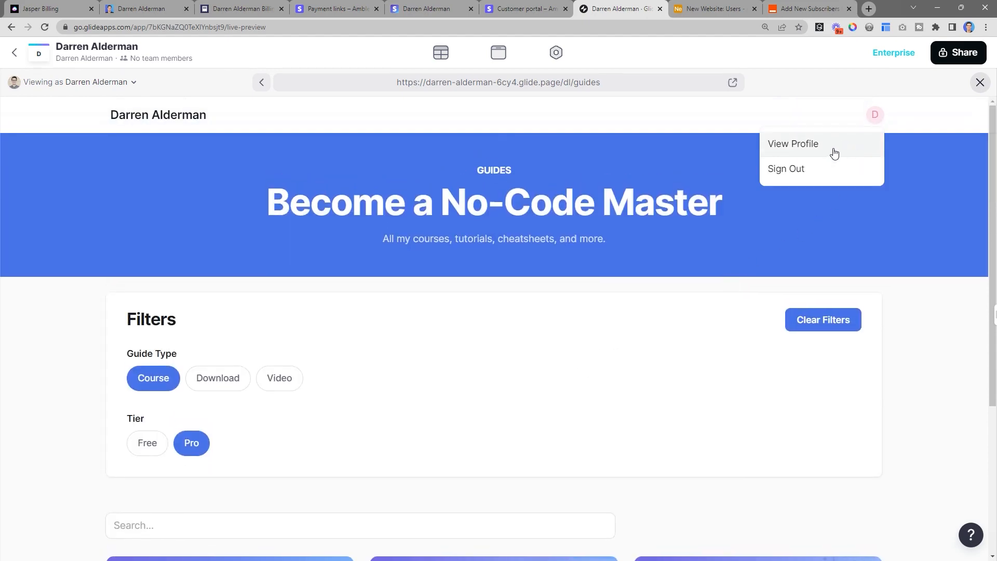
pyautogui.click(793, 143)
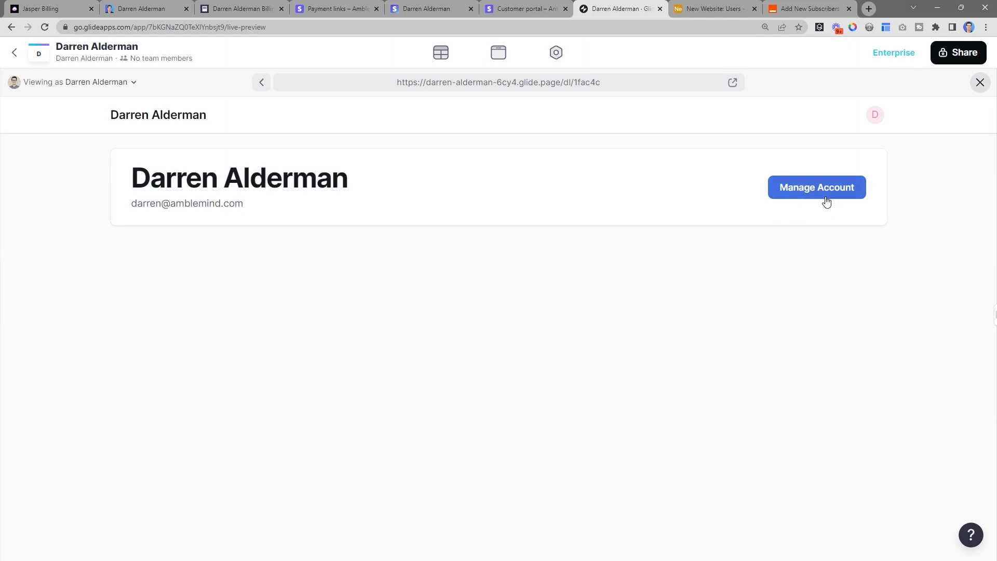
pyautogui.click(817, 187)
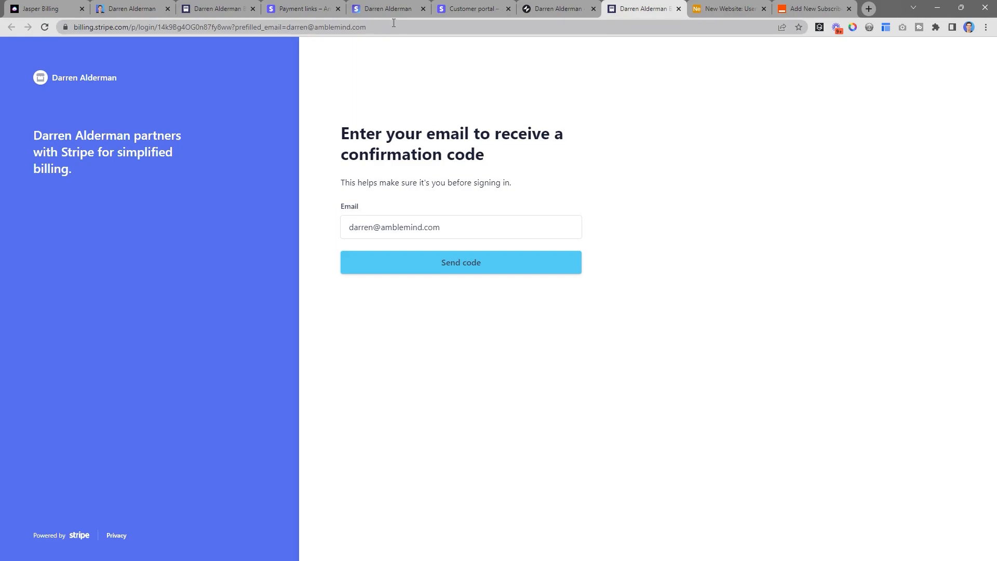
# Search the Stripe dashboard for 'portal' to reach the Customer portal settings
pyautogui.click(387, 8)
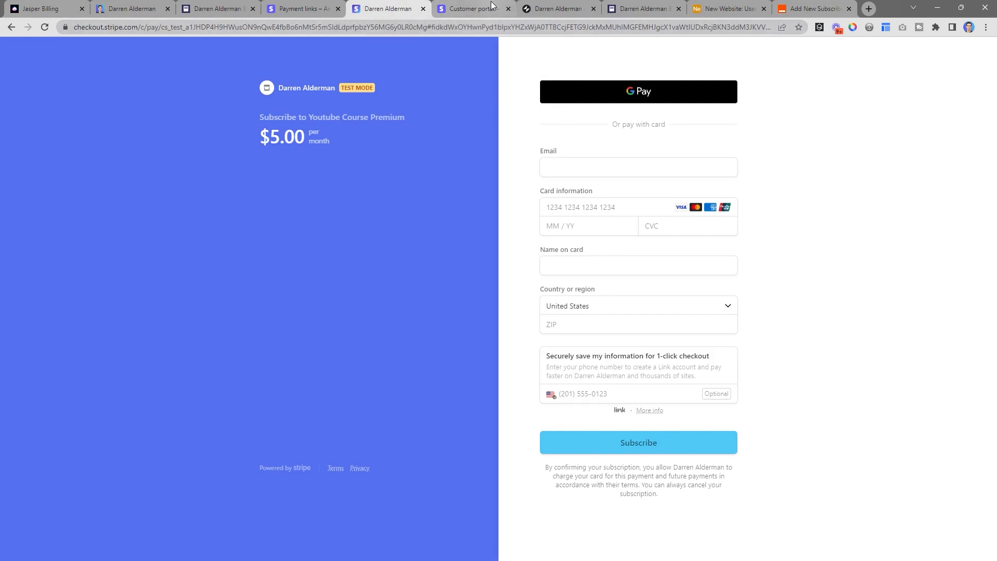
pyautogui.click(469, 8)
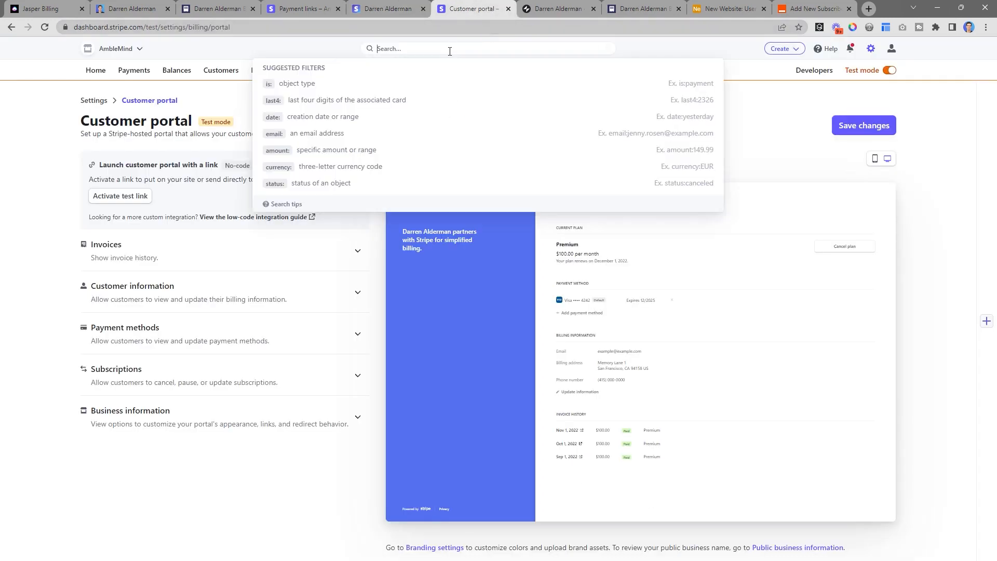
pyautogui.write('portal')
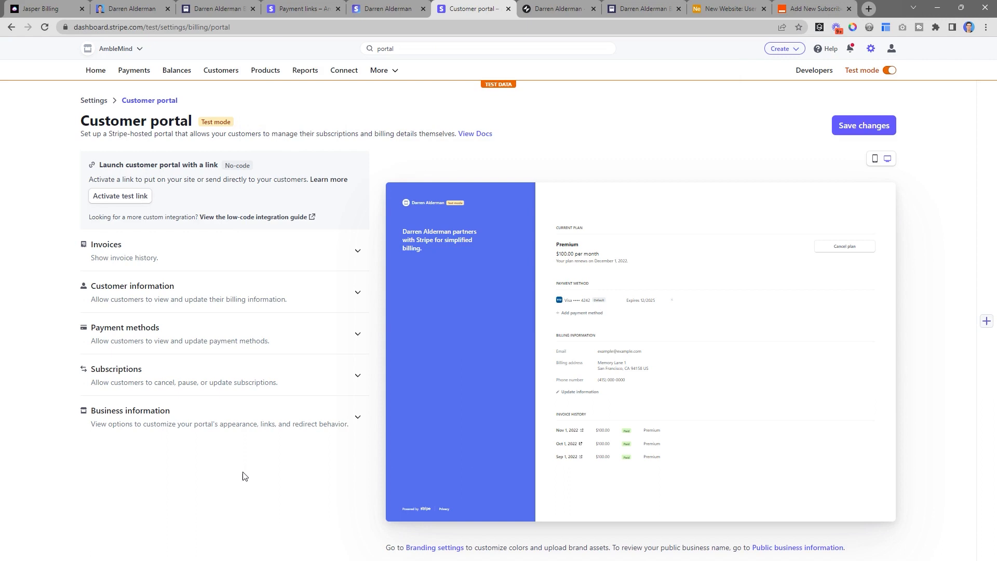
pyautogui.moveTo(126, 208)
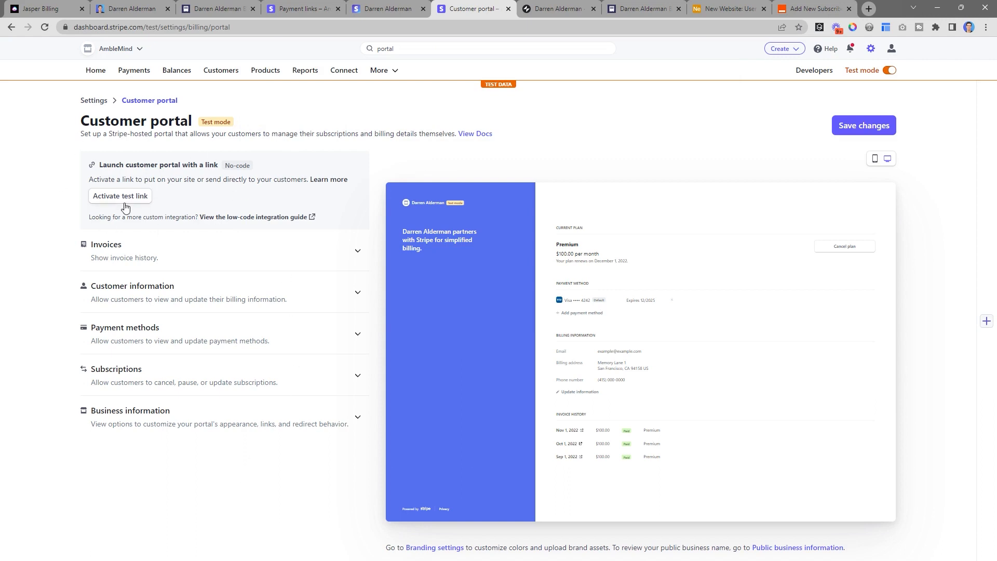
# Activate the customer portal test link and allow customers to pause subscriptions
pyautogui.click(119, 195)
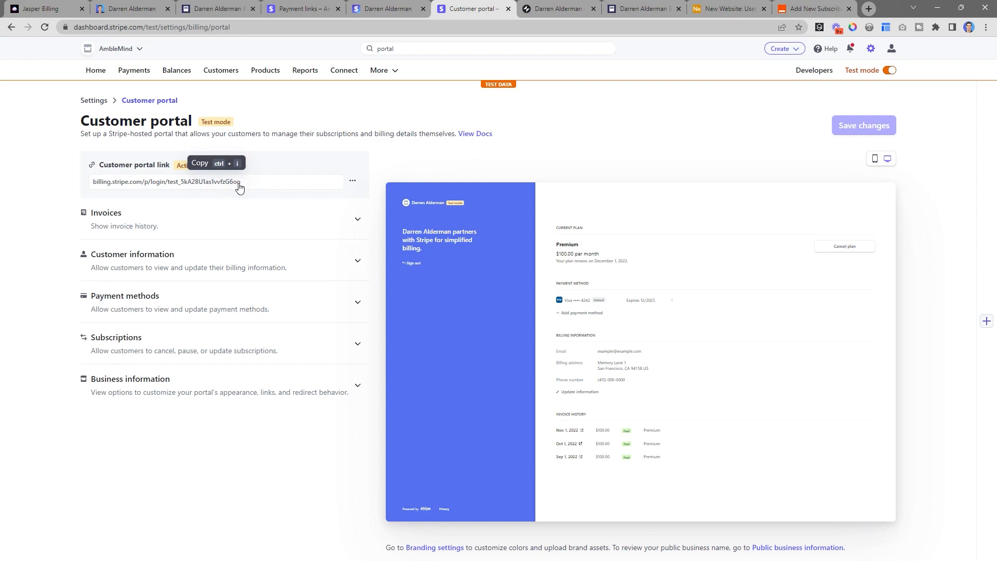
pyautogui.moveTo(199, 344)
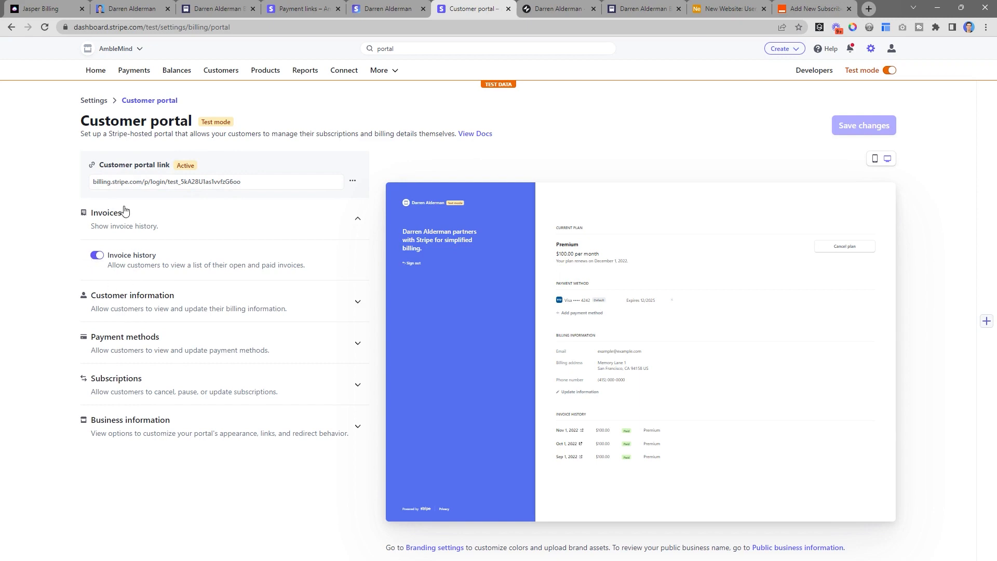
pyautogui.moveTo(195, 304)
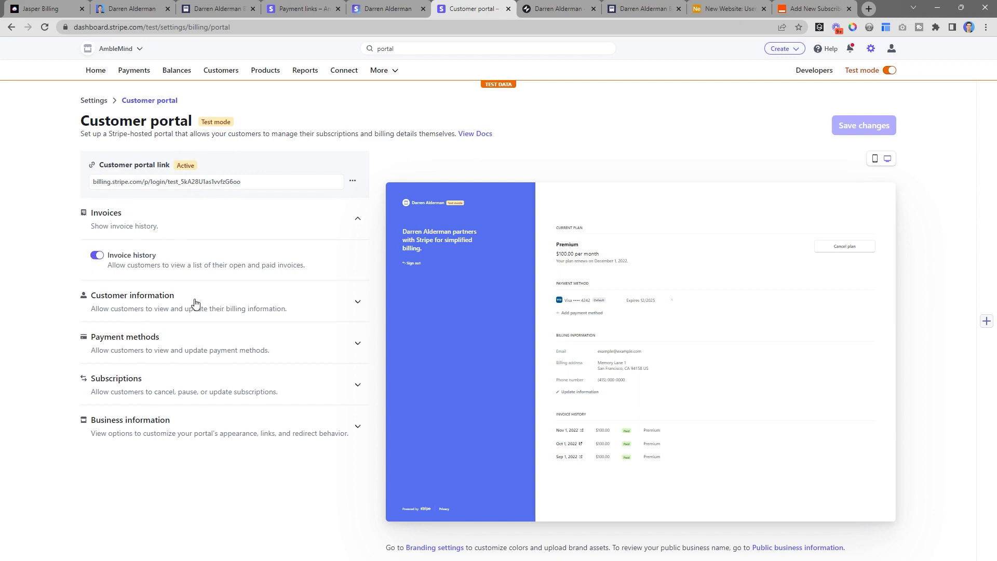
pyautogui.click(132, 295)
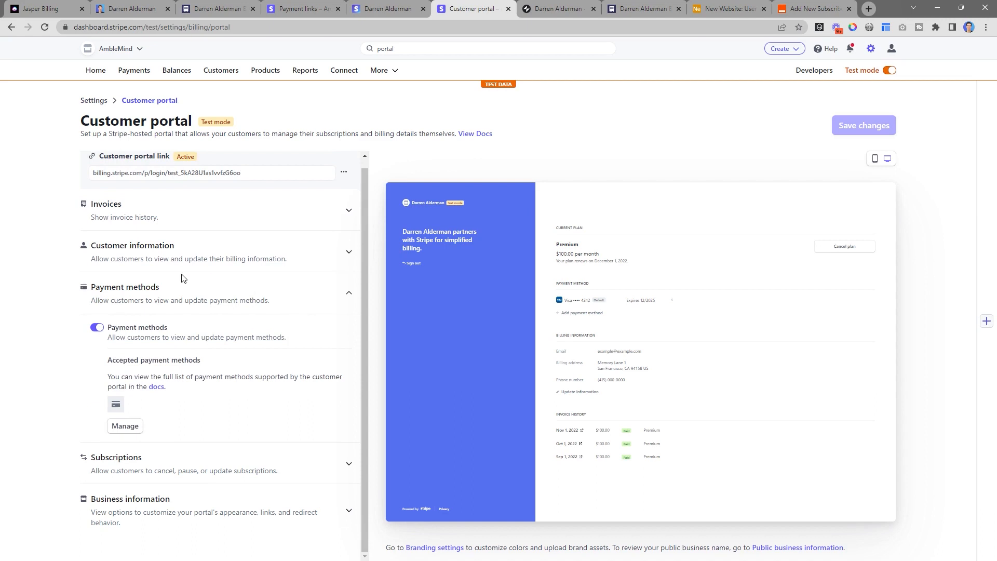
pyautogui.moveTo(169, 331)
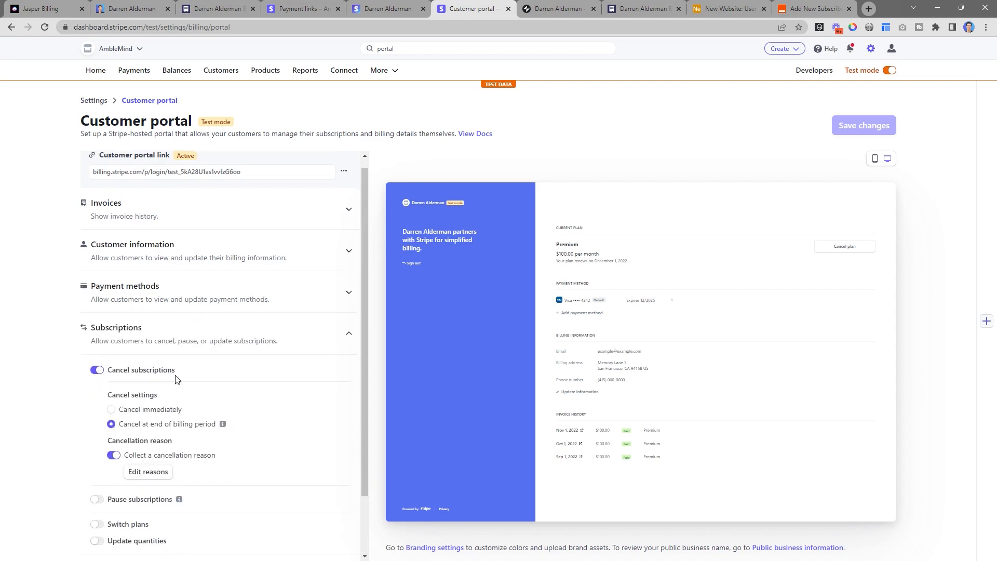
pyautogui.click(96, 500)
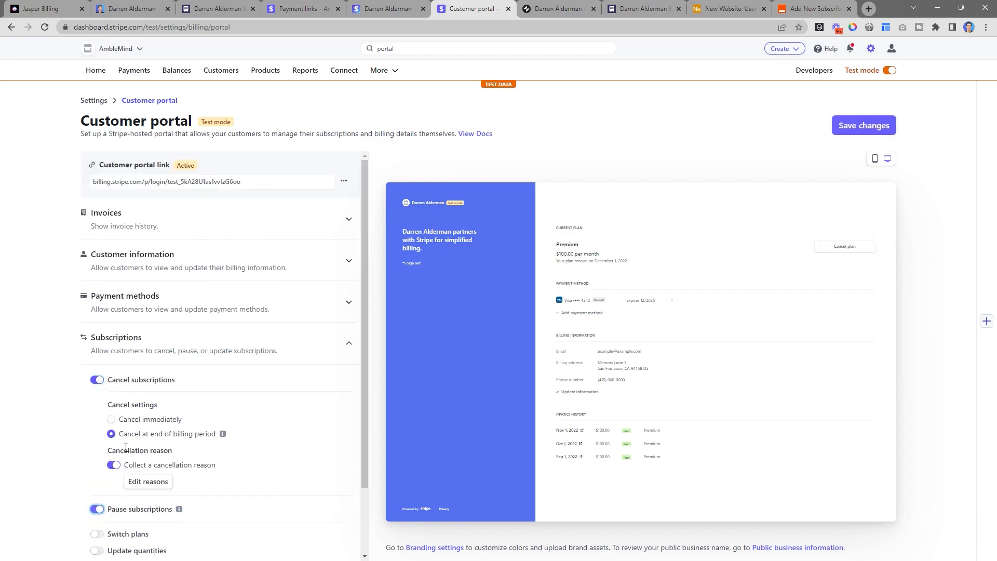
pyautogui.scroll(-3)
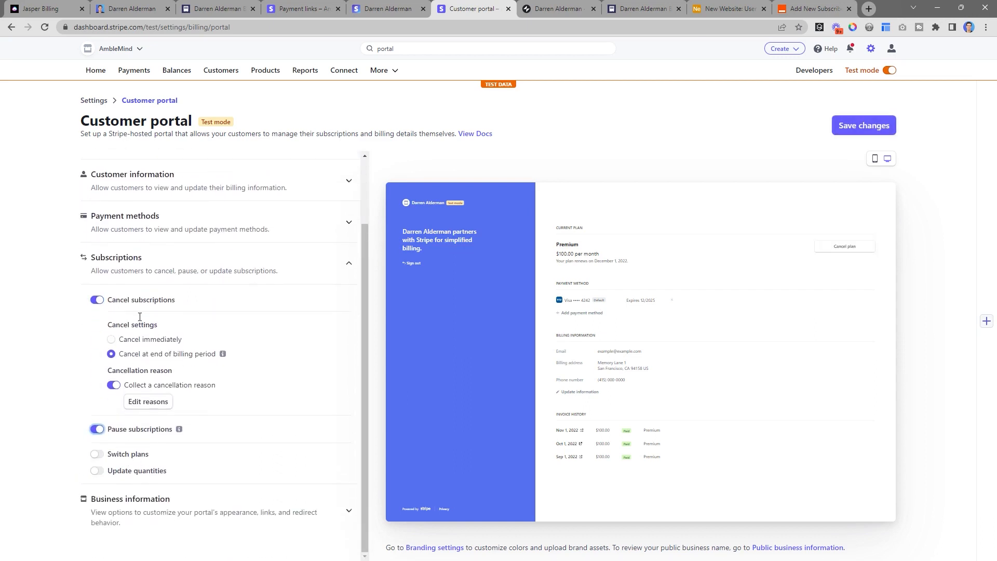
pyautogui.scroll(3)
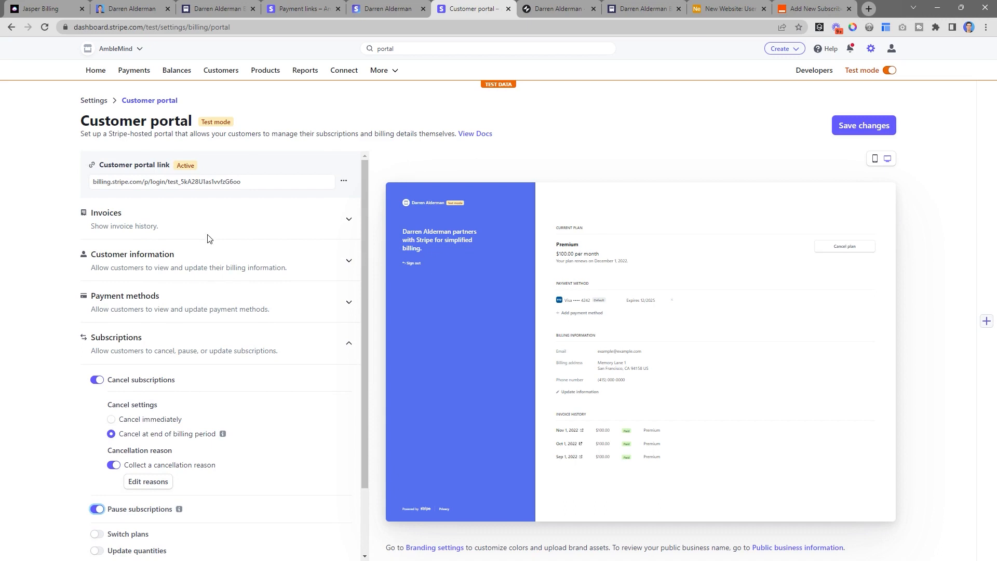
pyautogui.moveTo(236, 194)
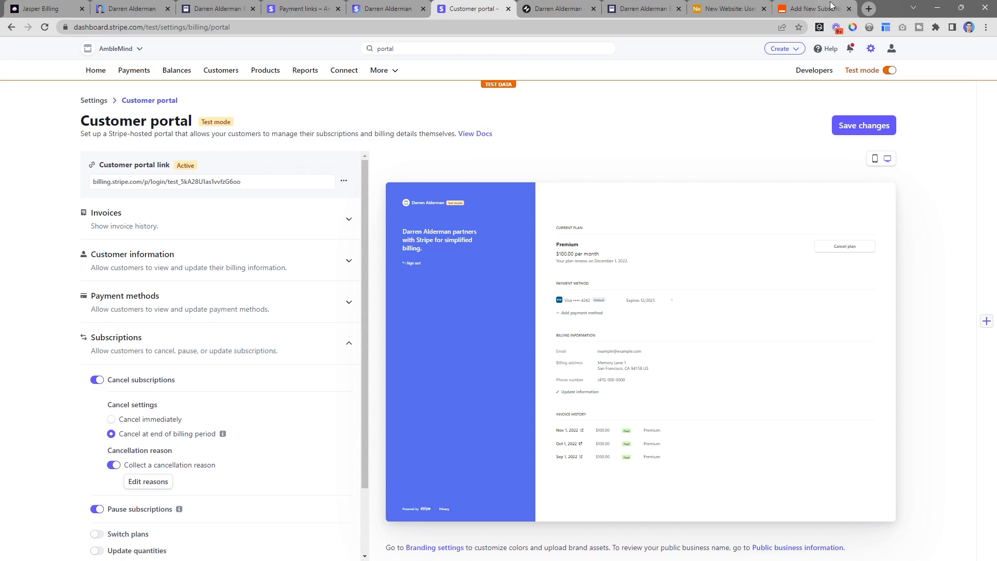
# Preview Stripe's customer portal email sign-in page, then move to Airtable's New Website users table
pyautogui.click(867, 8)
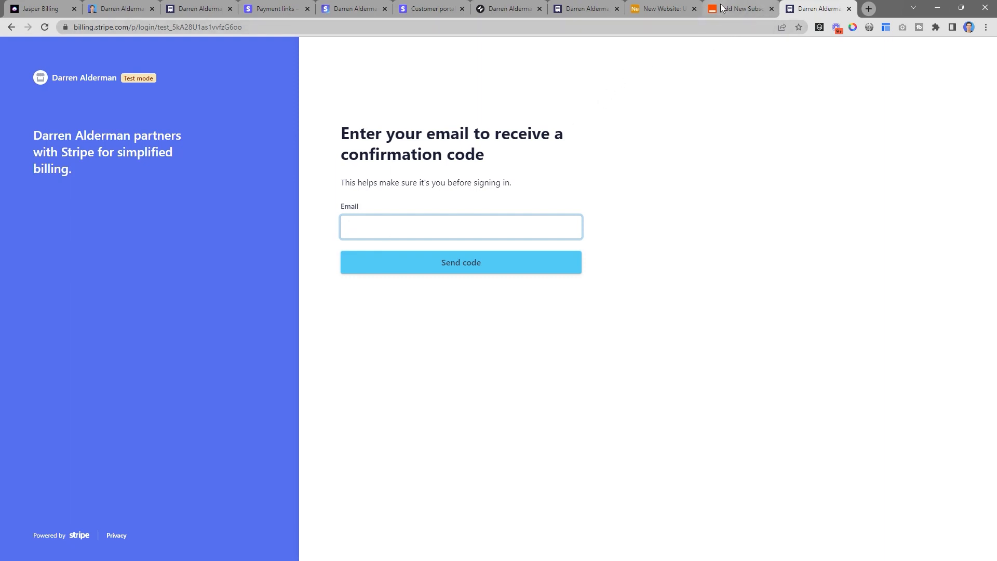
pyautogui.click(662, 9)
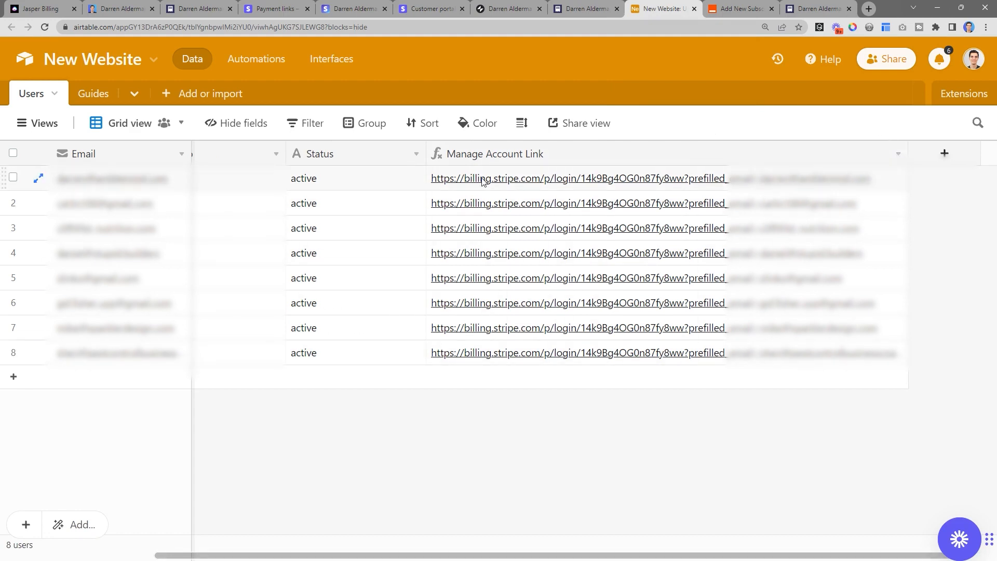
pyautogui.moveTo(673, 185)
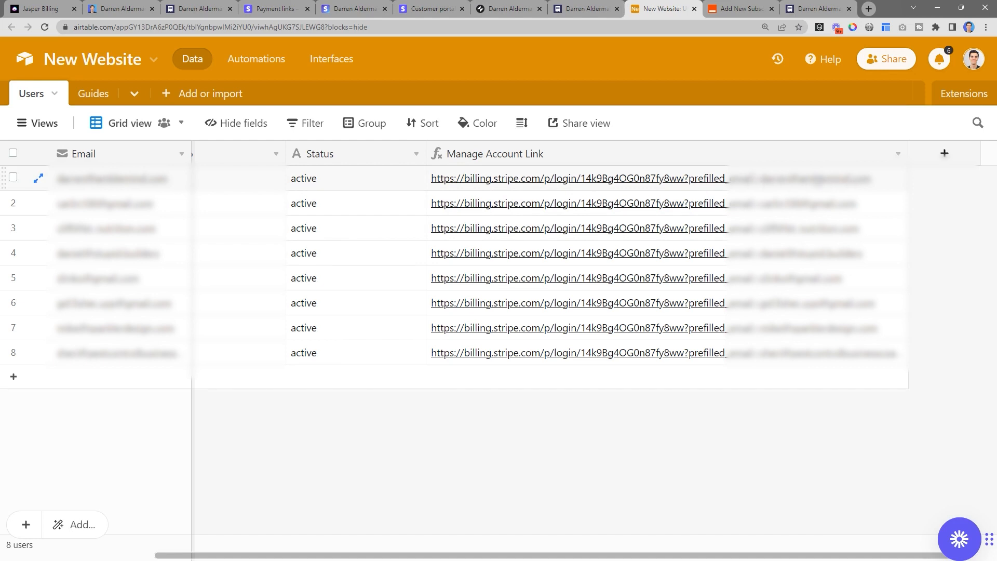
# Inspect the Manage Account Link formula and follow its portal link with the email prefilled
pyautogui.click(495, 154)
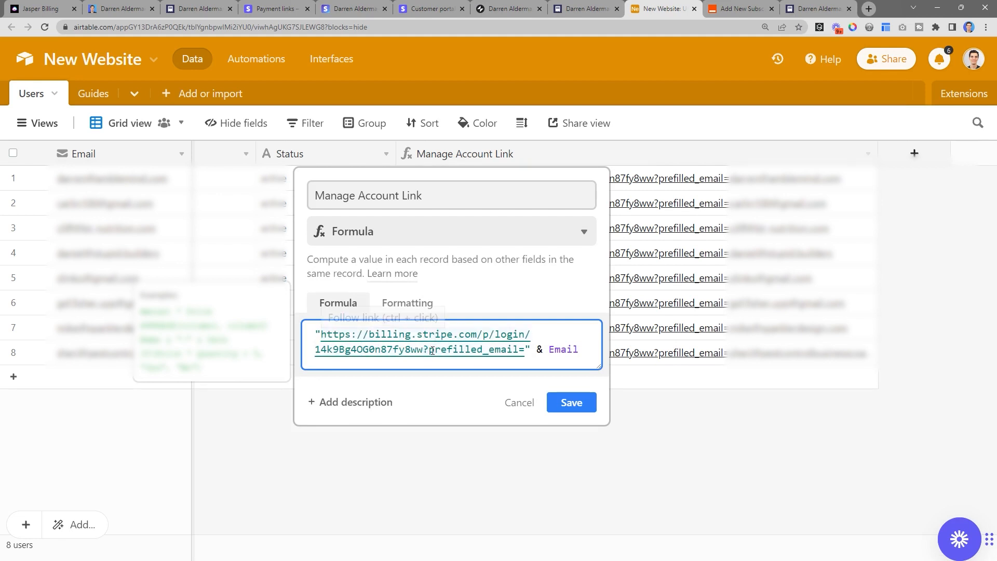
pyautogui.doubleClick(474, 349)
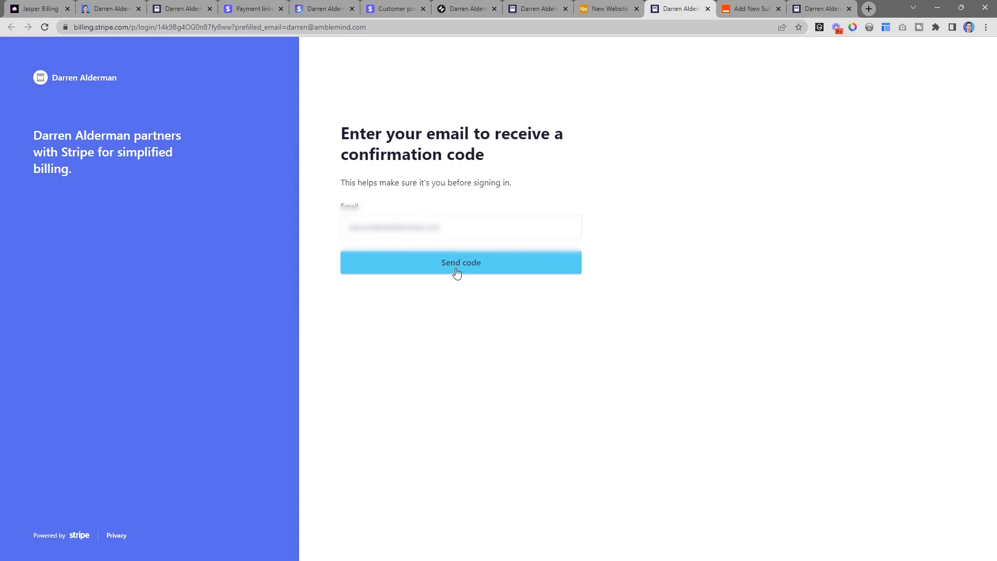
# Request a Stripe sign-in confirmation code, revisit portal settings, then return to the Zapier subscriber zap
pyautogui.click(460, 262)
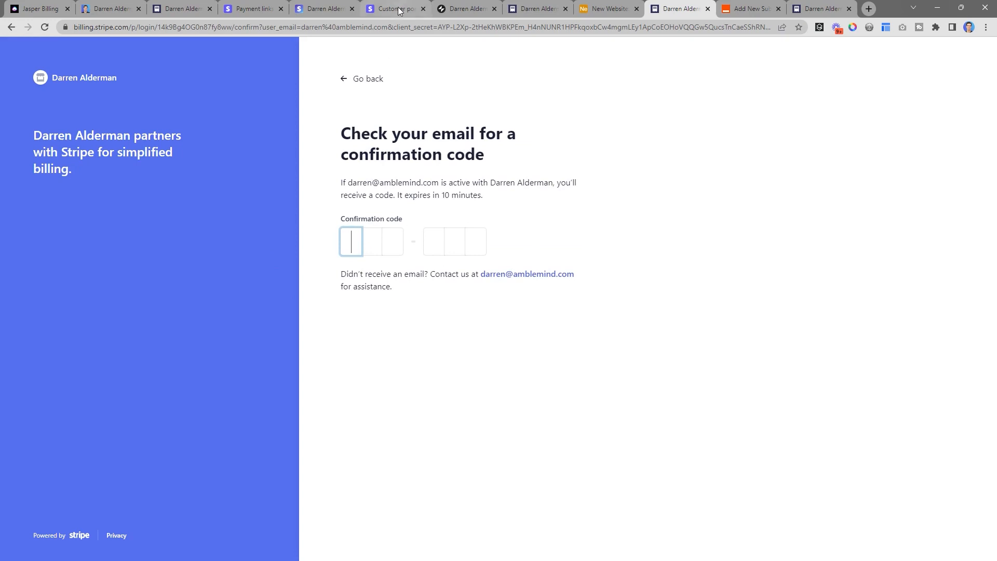
pyautogui.click(395, 9)
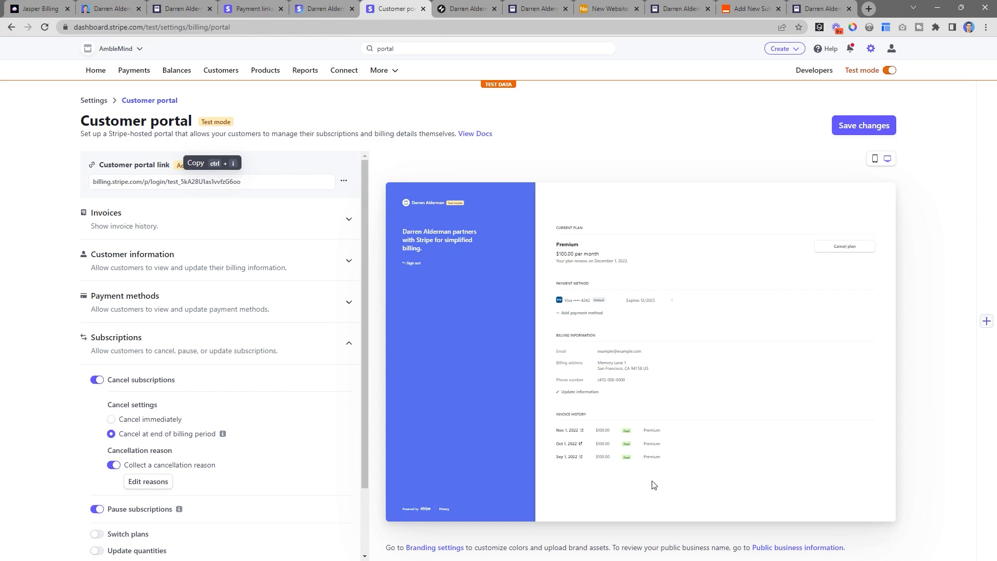
pyautogui.moveTo(750, 8)
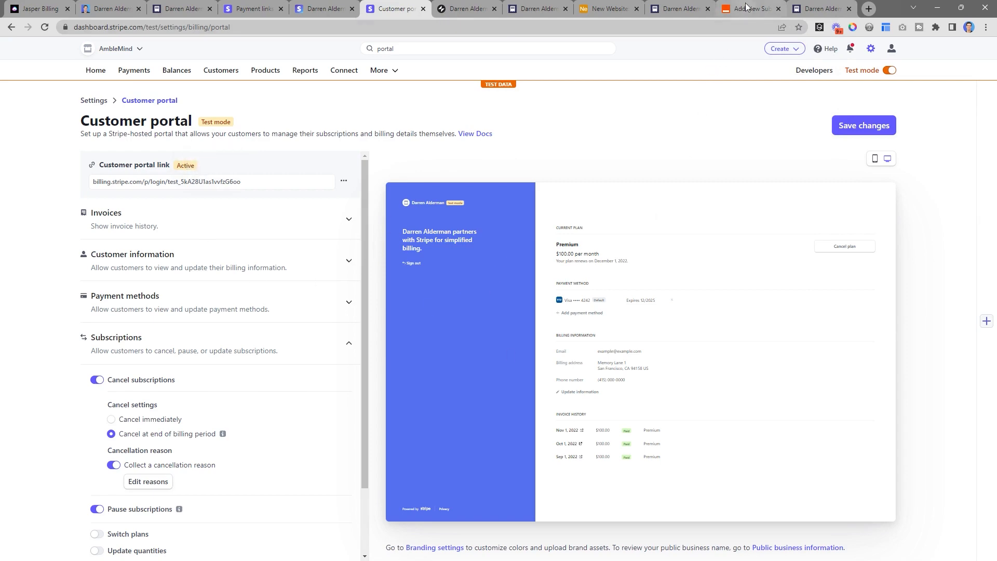
pyautogui.click(751, 8)
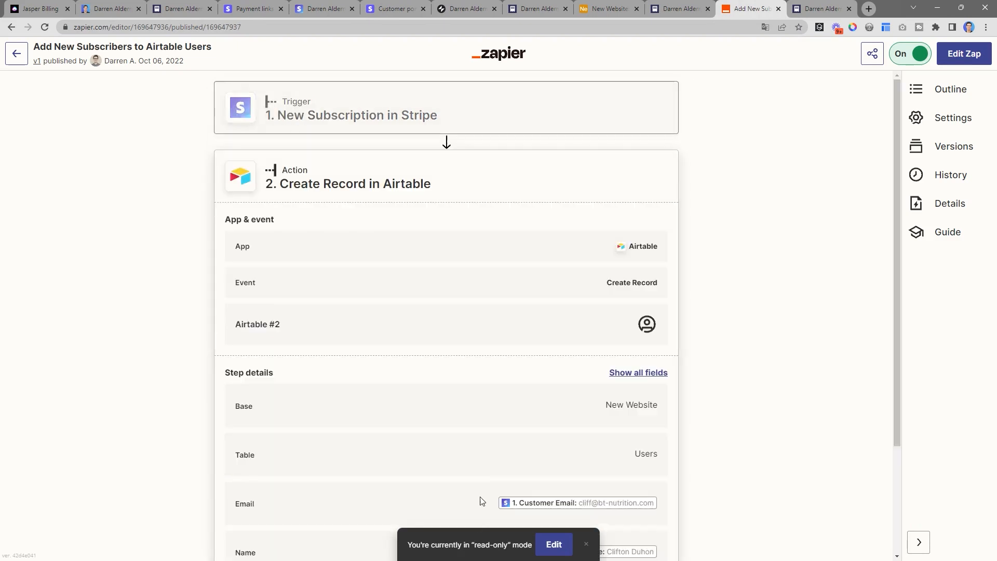
# Review the zap's Airtable record step mapping Stripe customer Email, Name and Status
pyautogui.scroll(-3)
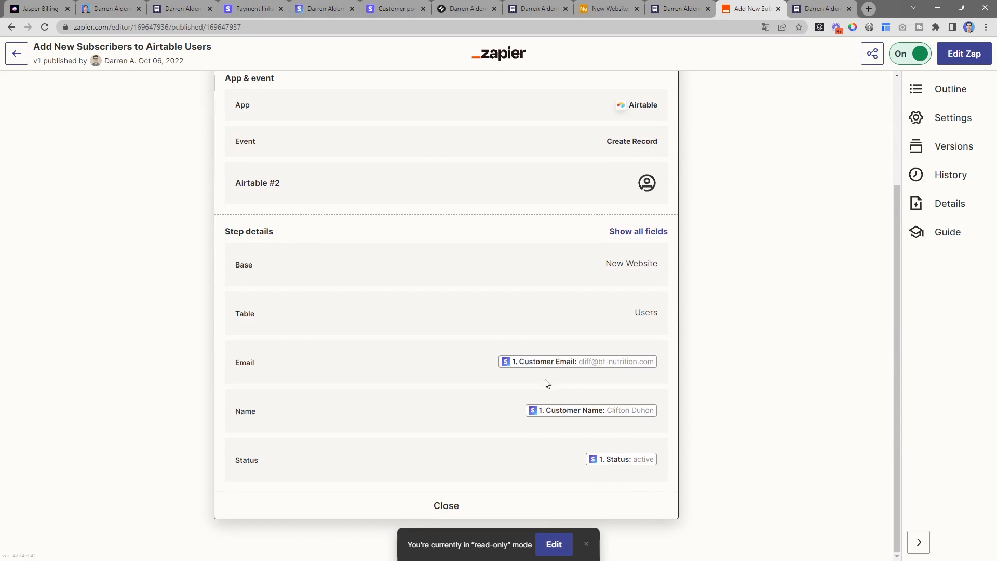
pyautogui.moveTo(642, 470)
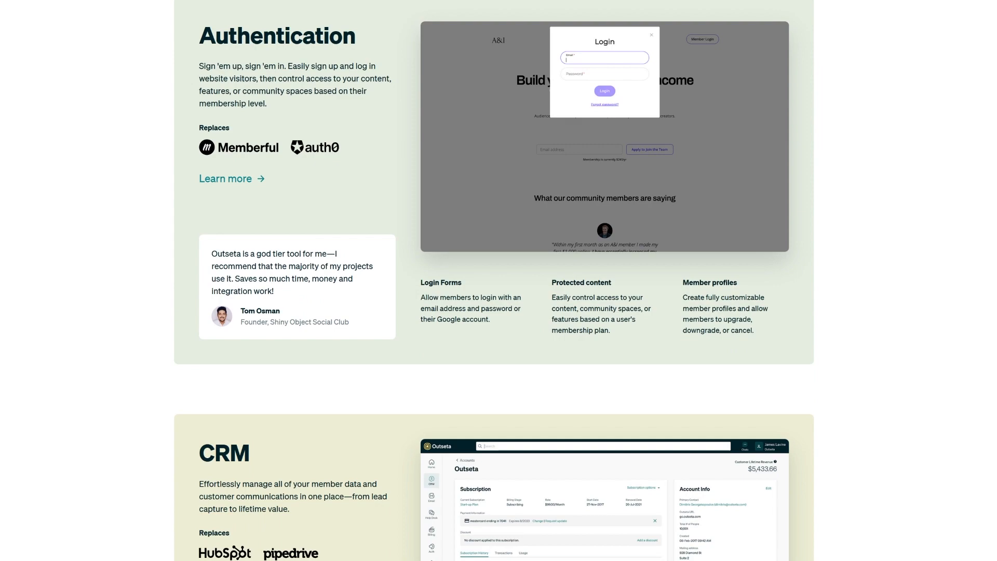
# Scroll through Outseta's Authentication, CRM, Email and Help Desk feature sections
pyautogui.scroll(-3)
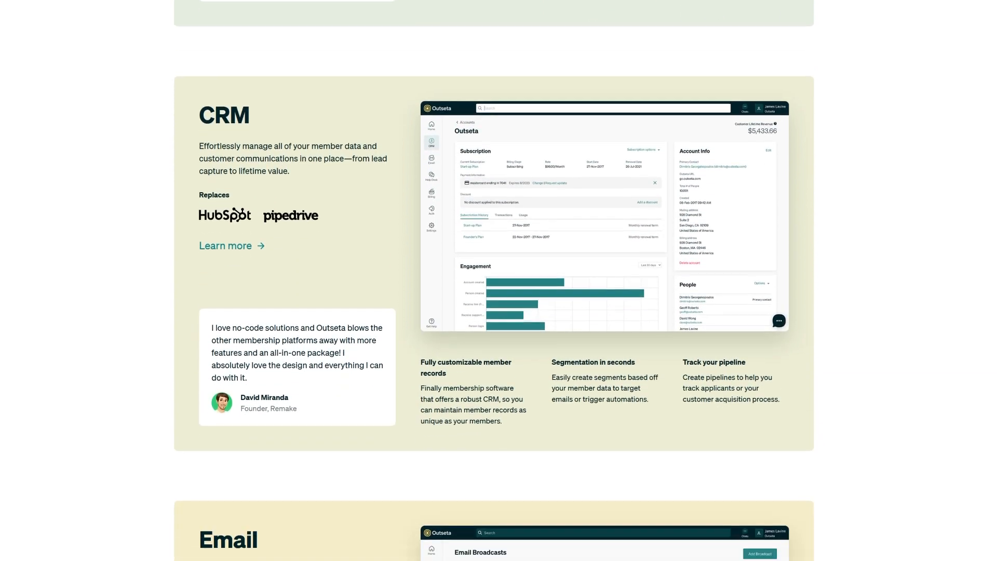
pyautogui.scroll(-3)
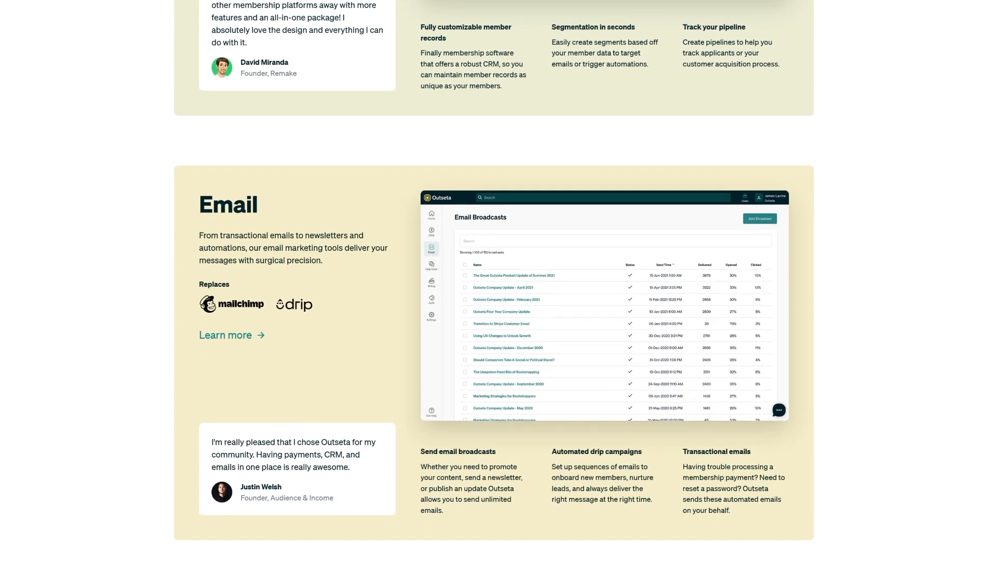
pyautogui.scroll(-3)
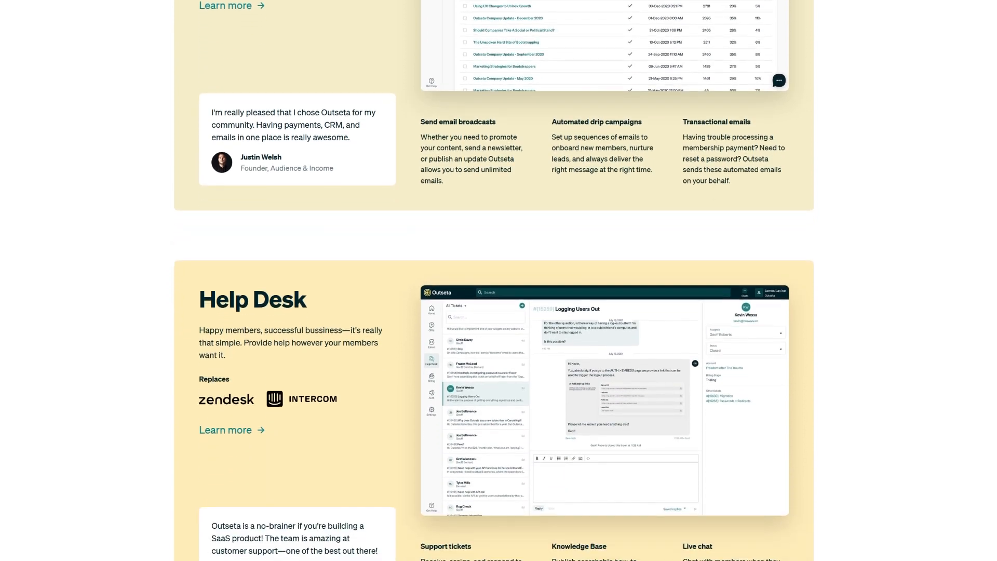
pyautogui.scroll(-3)
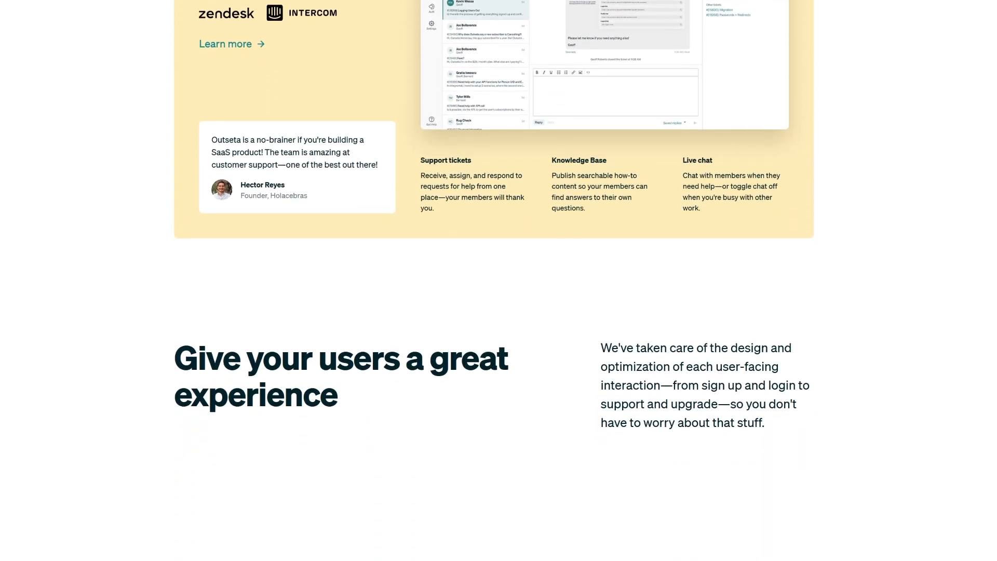